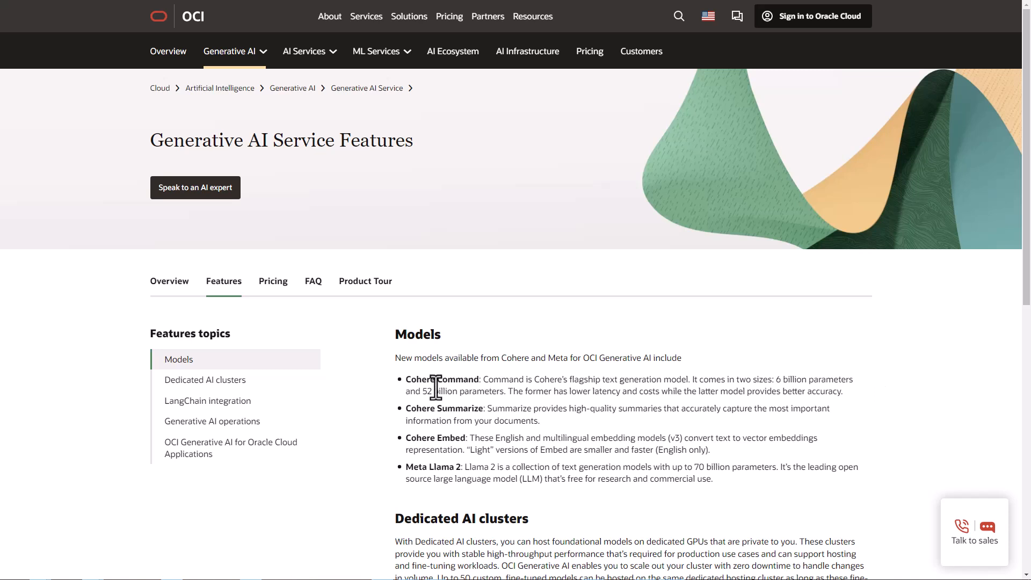
pyautogui.moveTo(406, 470)
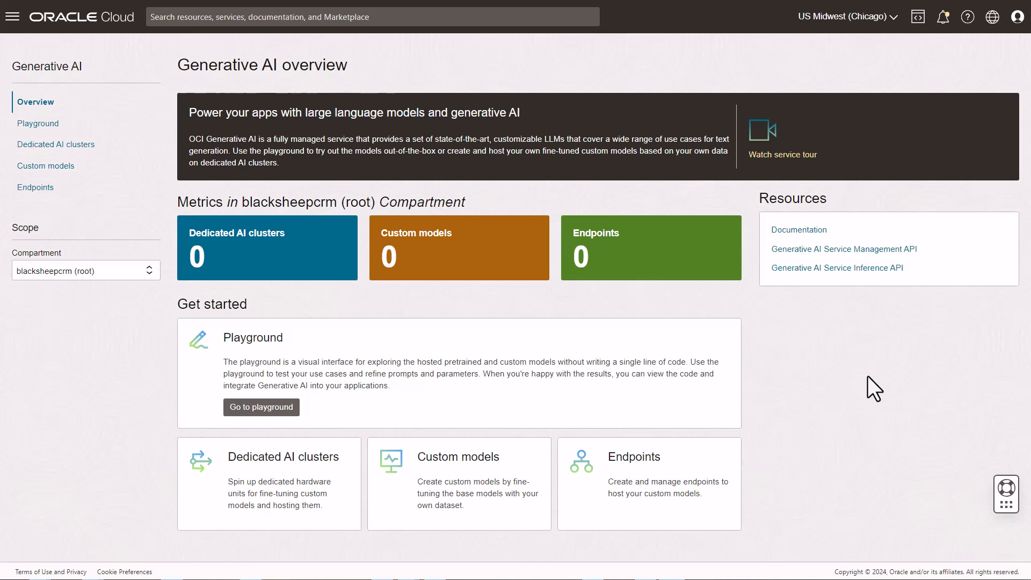
pyautogui.moveTo(868, 58)
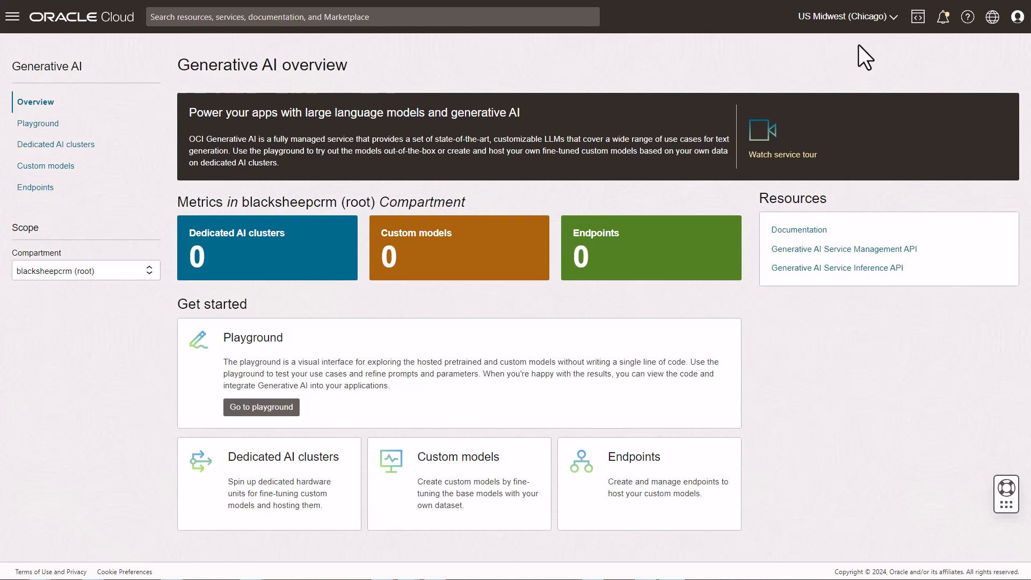
pyautogui.moveTo(854, 16)
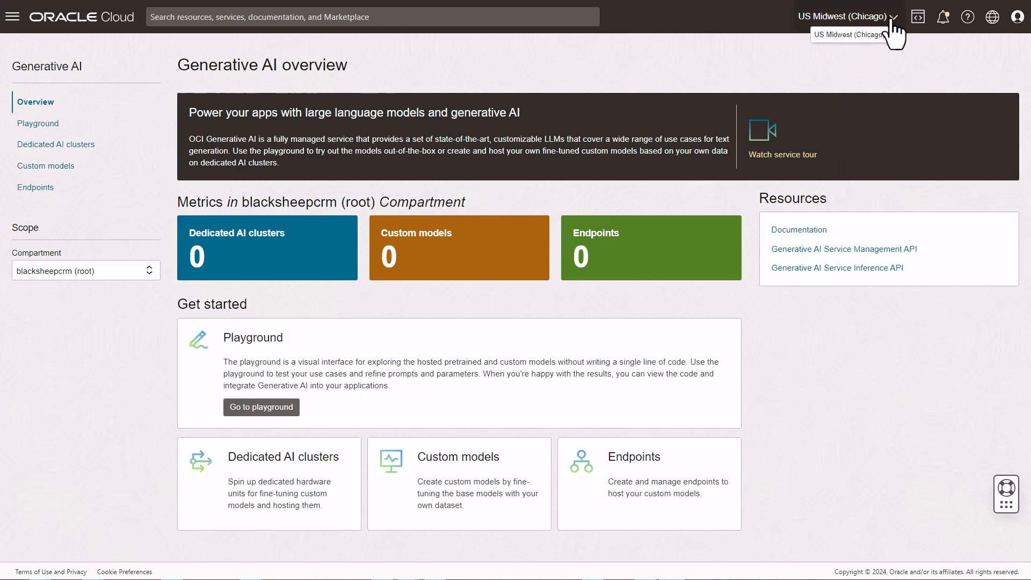
pyautogui.moveTo(895, 71)
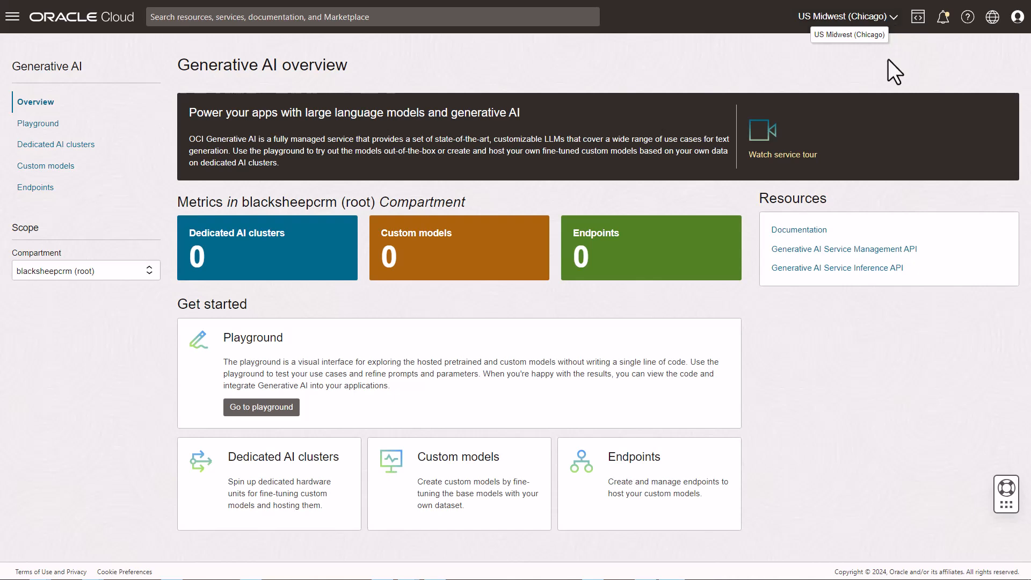
pyautogui.moveTo(895, 74)
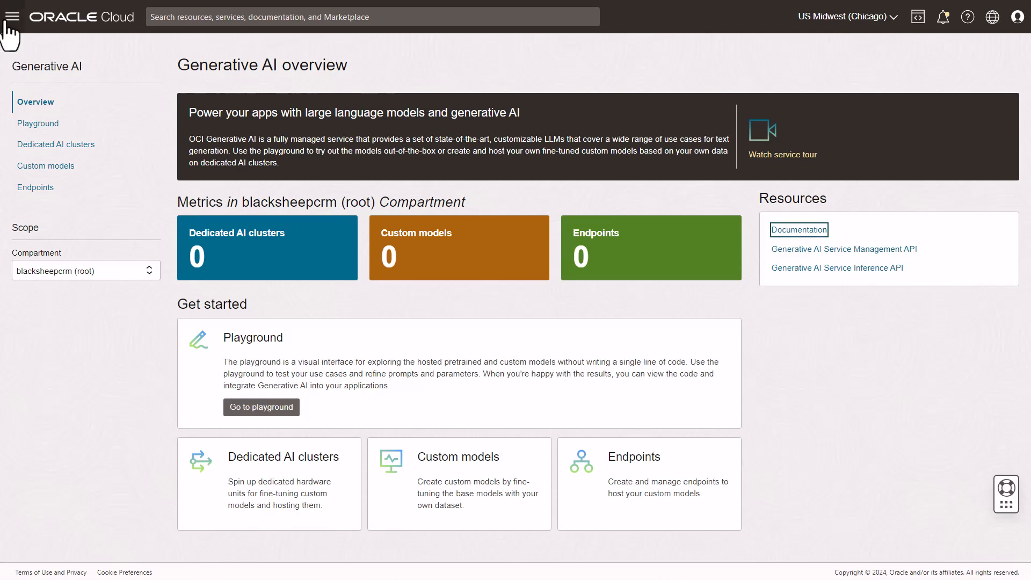
# Step: Navigate from the services menu through Analytics & AI to the Generative AI Playground
pyautogui.click(12, 16)
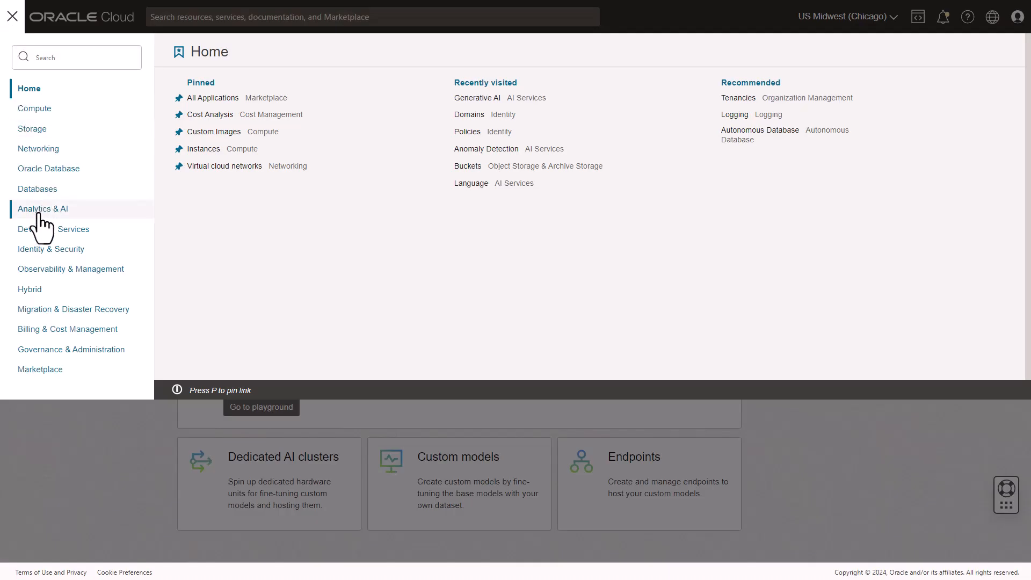
pyautogui.click(43, 208)
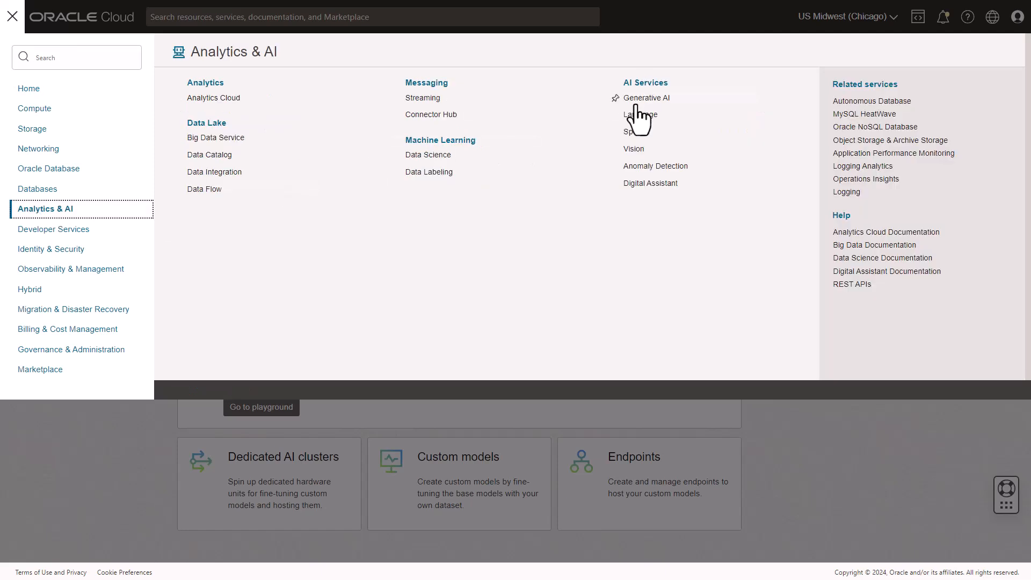
pyautogui.moveTo(648, 98)
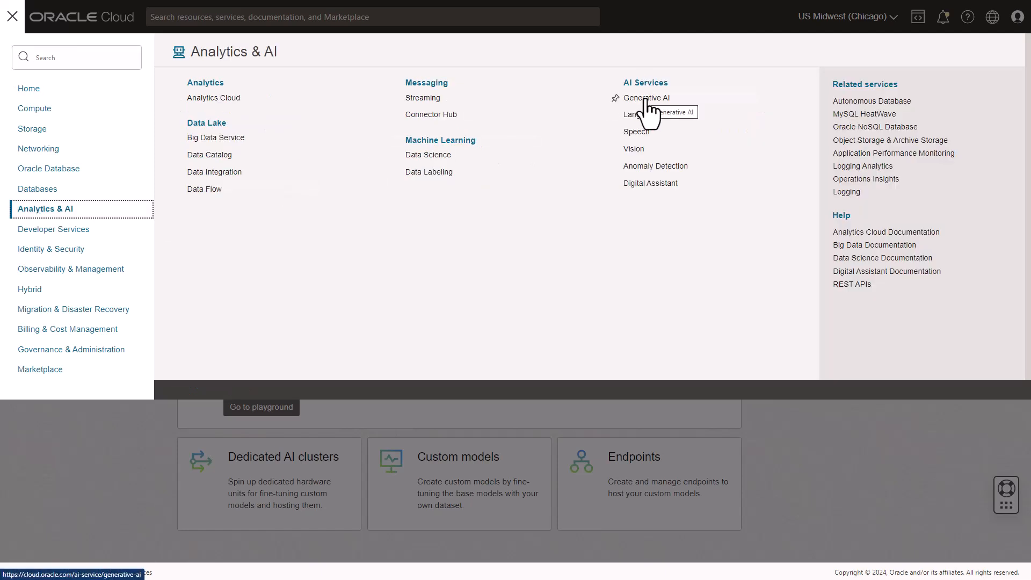
pyautogui.click(646, 97)
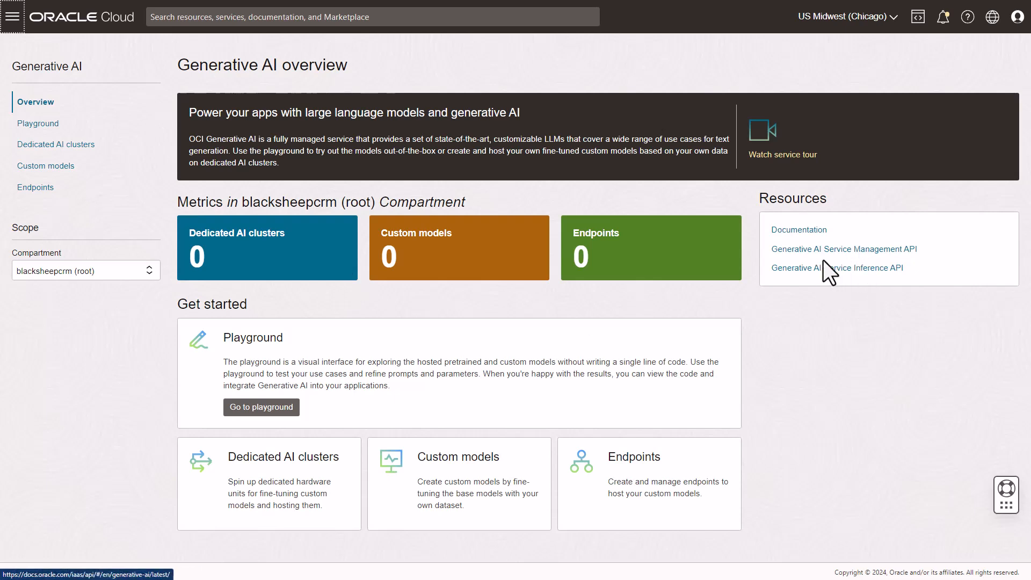
pyautogui.moveTo(261, 407)
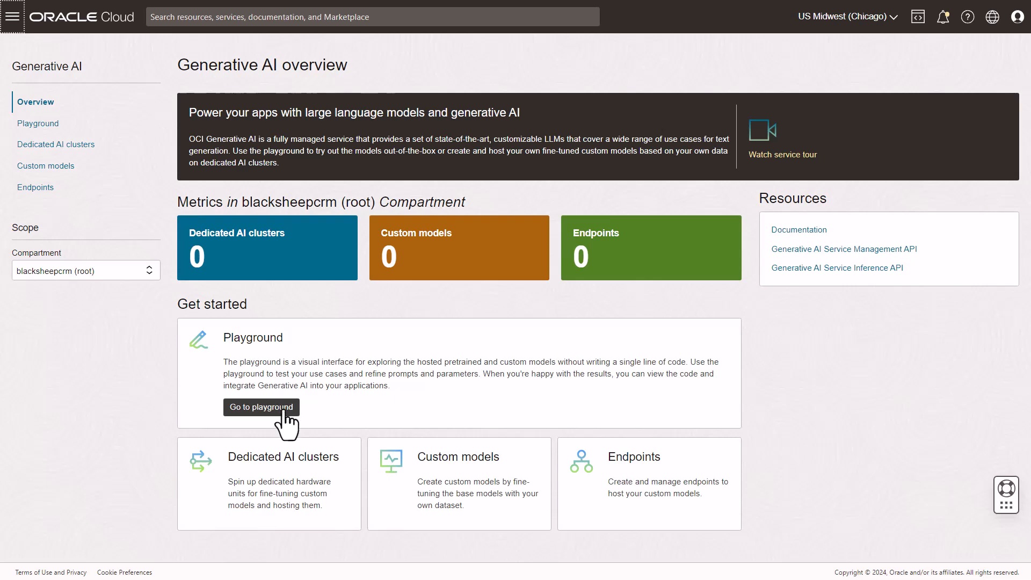
pyautogui.click(261, 406)
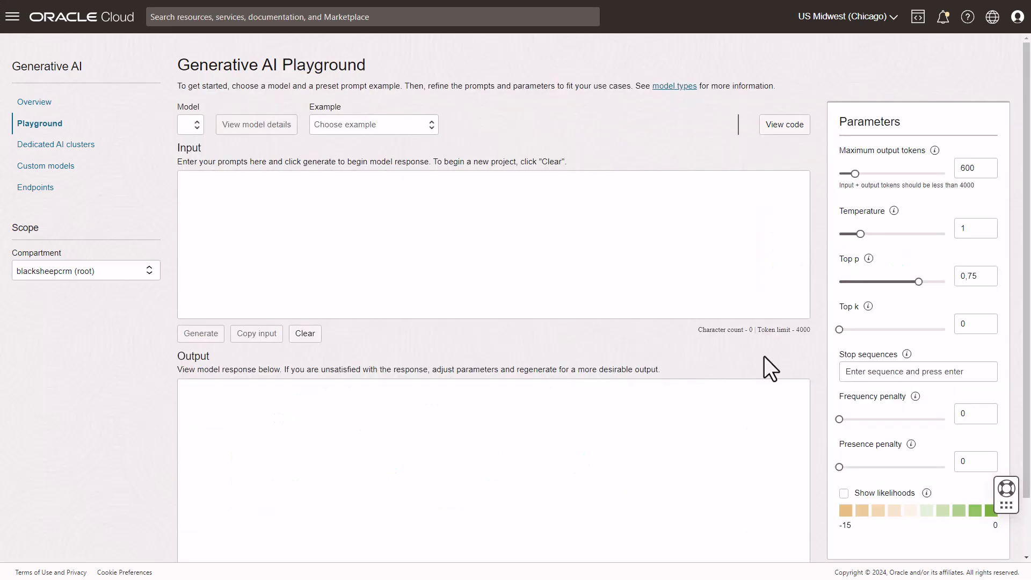
# Step: Browse the model list and keep cohere.command v15.6 as the generation model
pyautogui.click(191, 125)
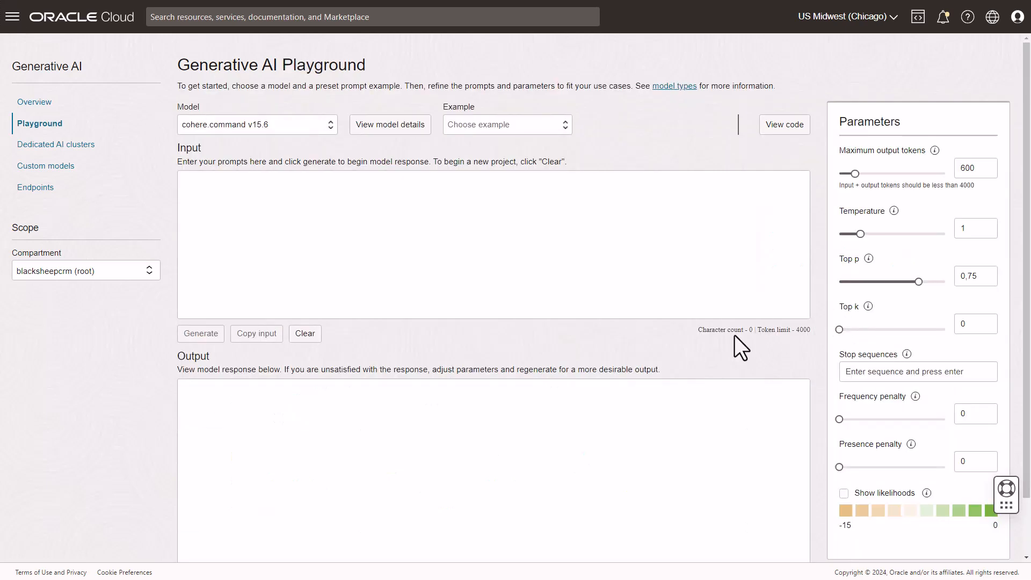
pyautogui.moveTo(322, 138)
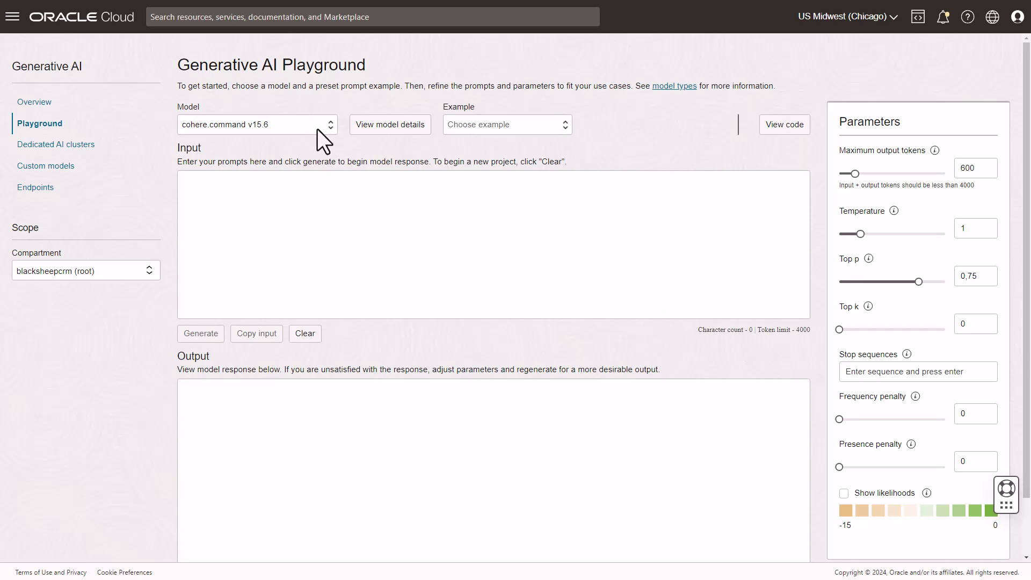
pyautogui.click(257, 125)
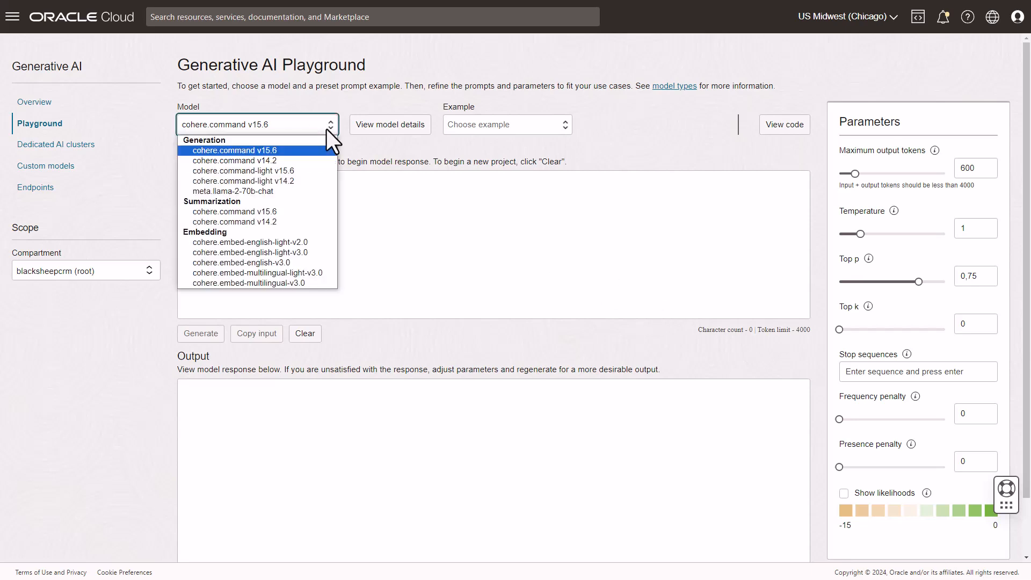
pyautogui.moveTo(231, 191)
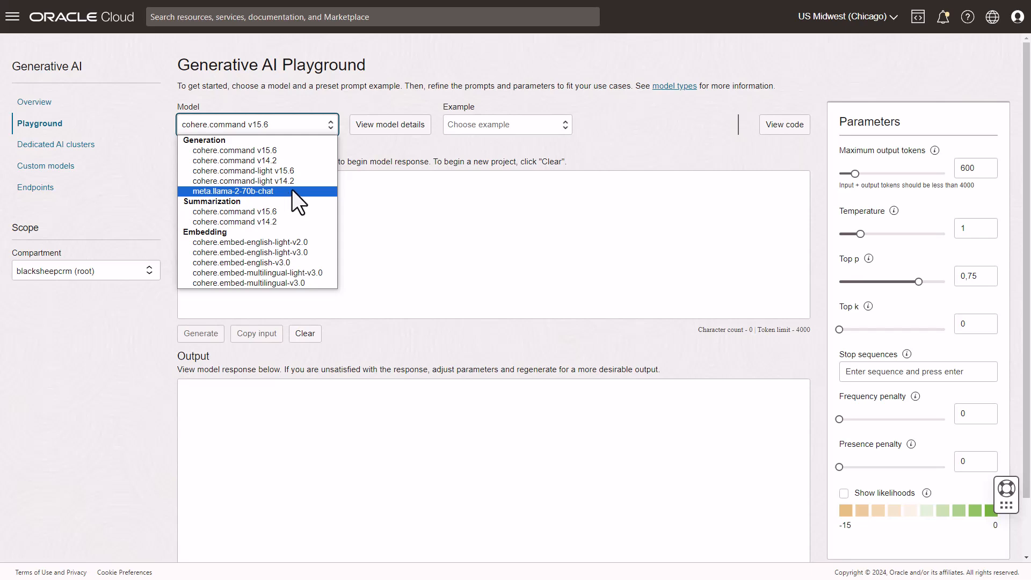
pyautogui.moveTo(243, 207)
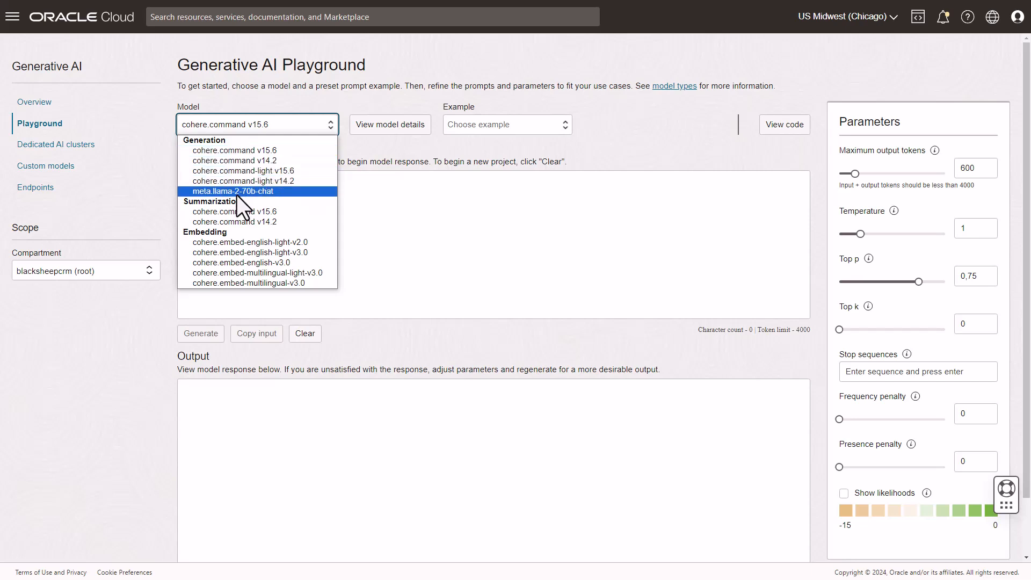
pyautogui.moveTo(245, 221)
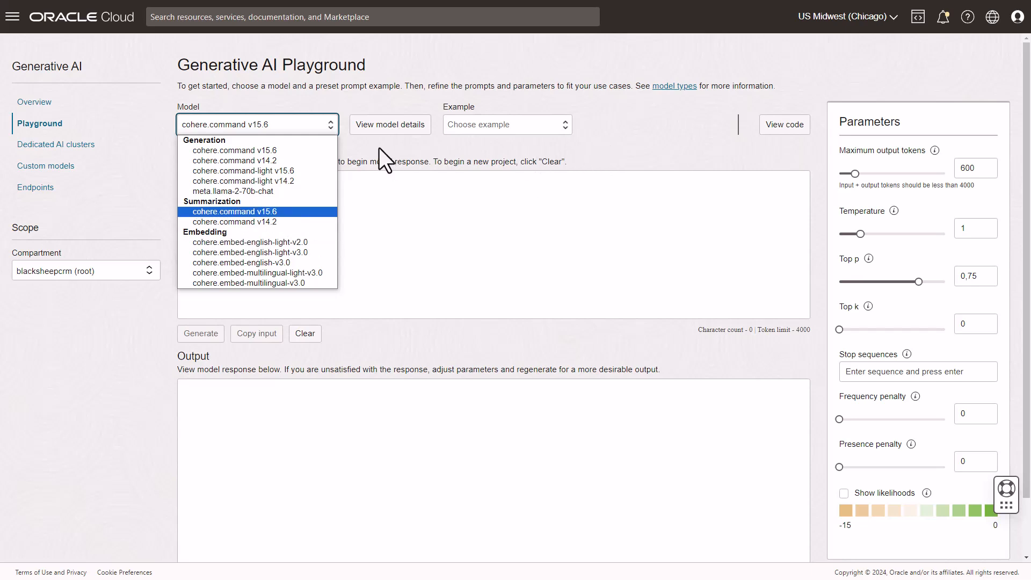
pyautogui.moveTo(257, 150)
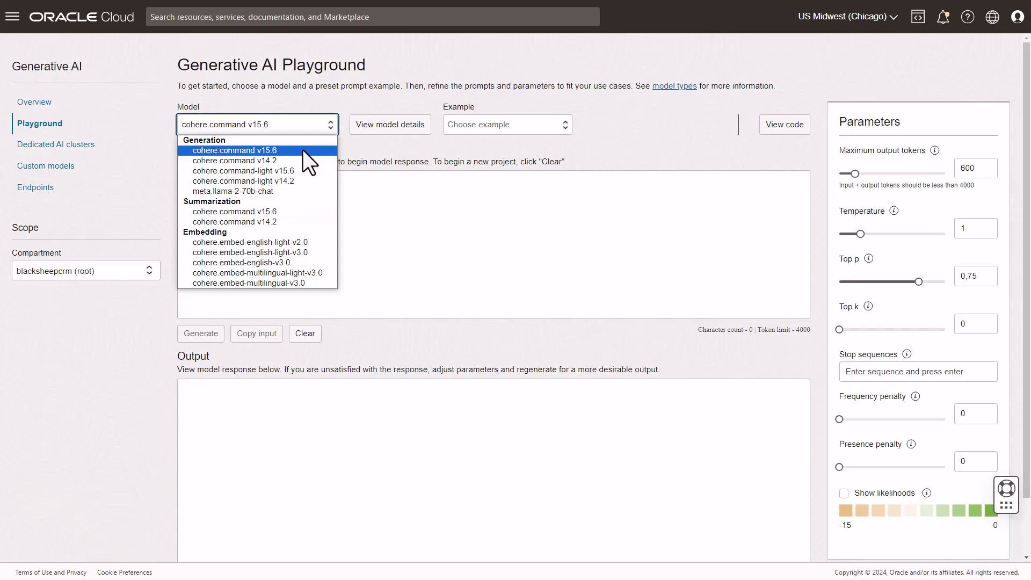
pyautogui.click(245, 150)
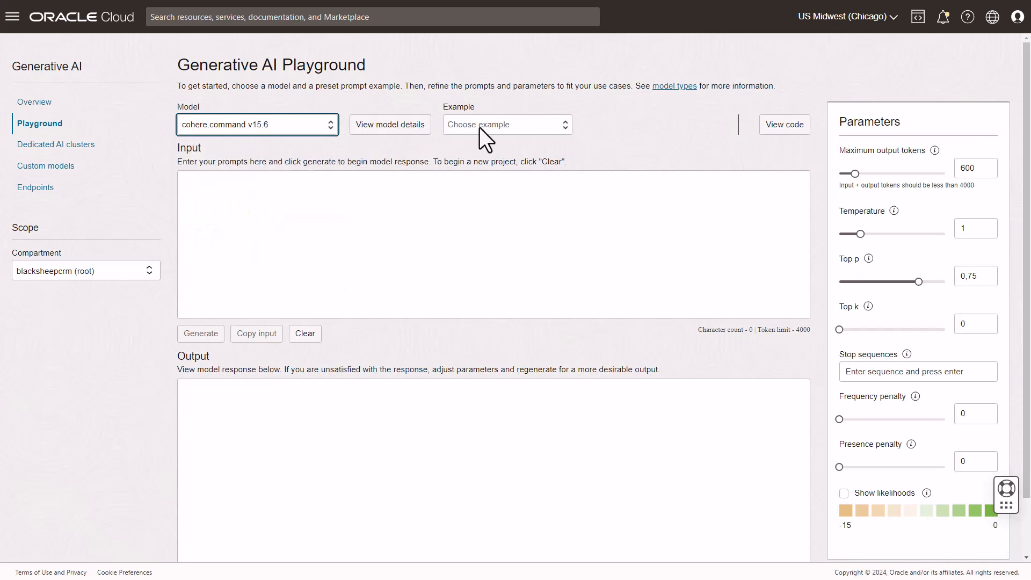
# Step: Load the 'Generate a product pitch' example and generate the USB microphone pitch
pyautogui.click(506, 124)
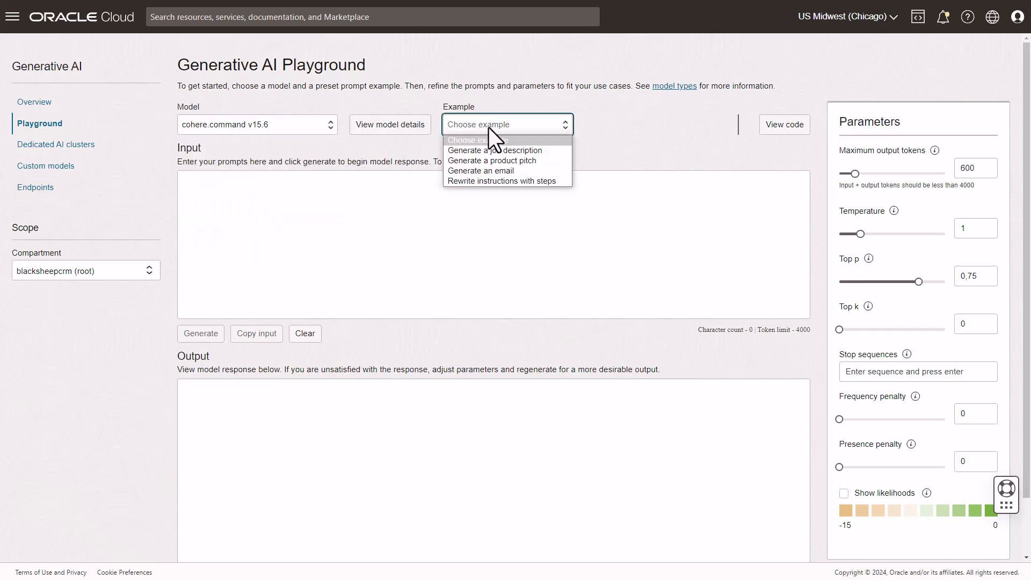
pyautogui.click(491, 160)
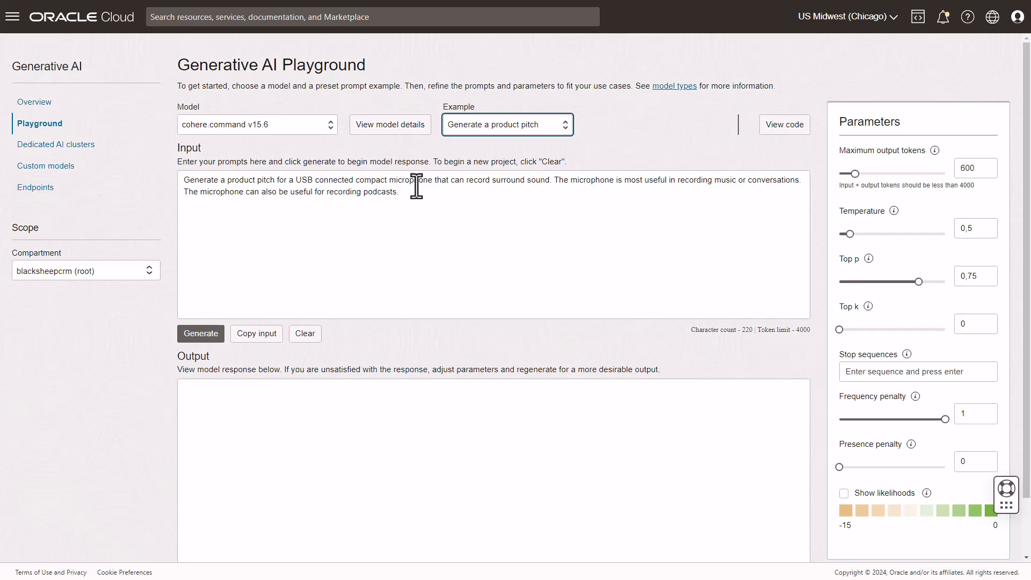
pyautogui.moveTo(780, 164)
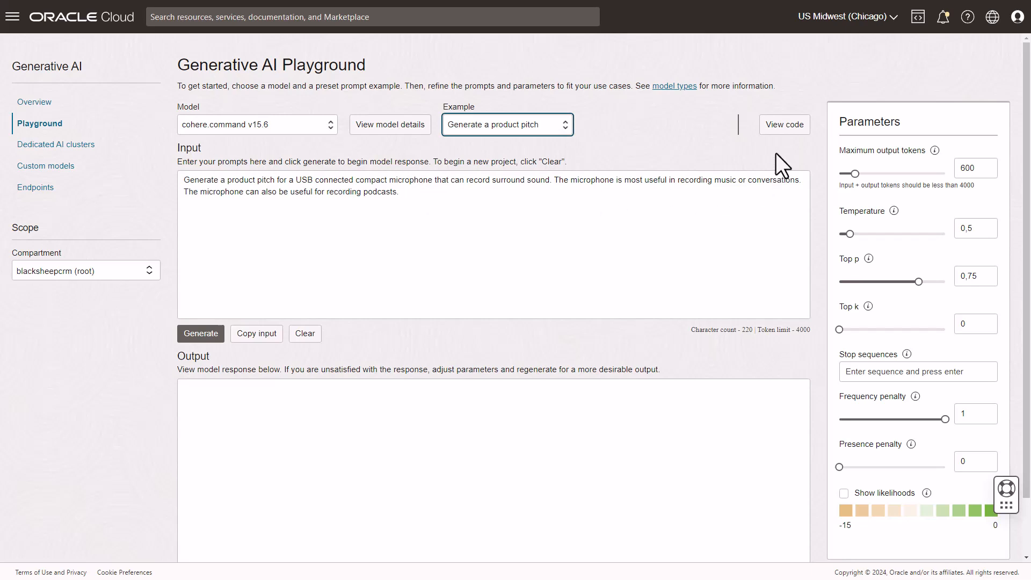
pyautogui.click(200, 333)
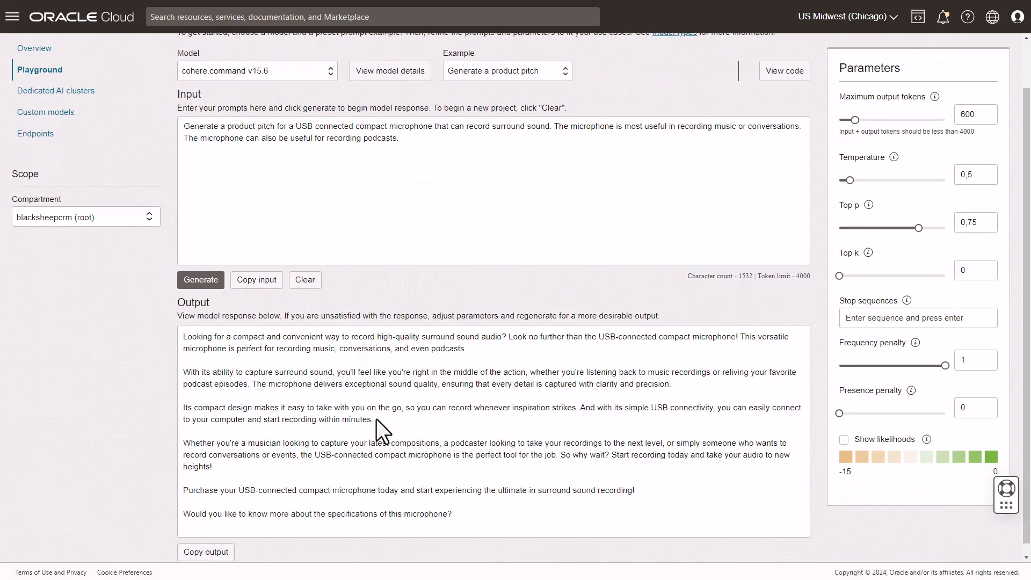
pyautogui.scroll(-3)
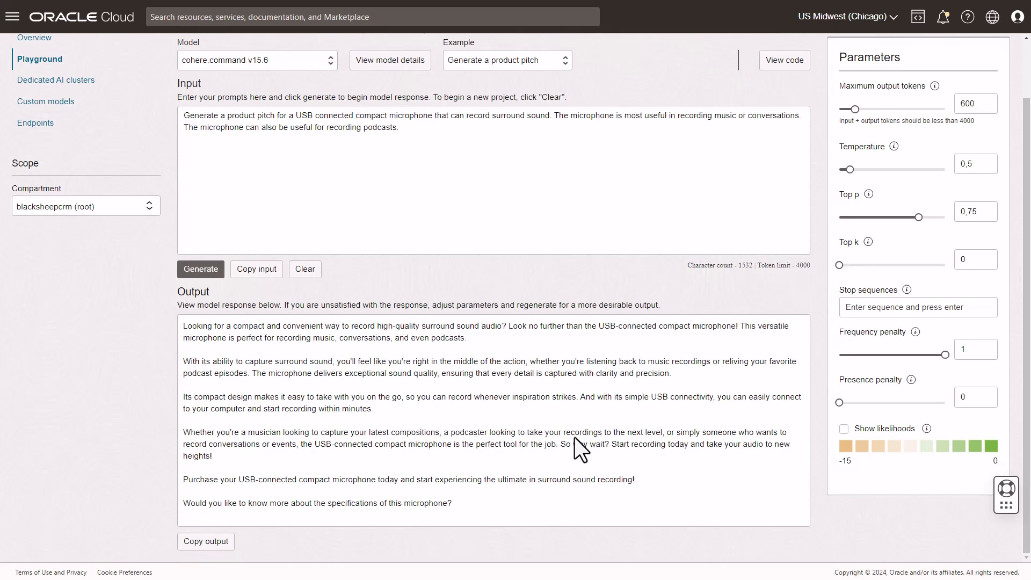
pyautogui.moveTo(421, 496)
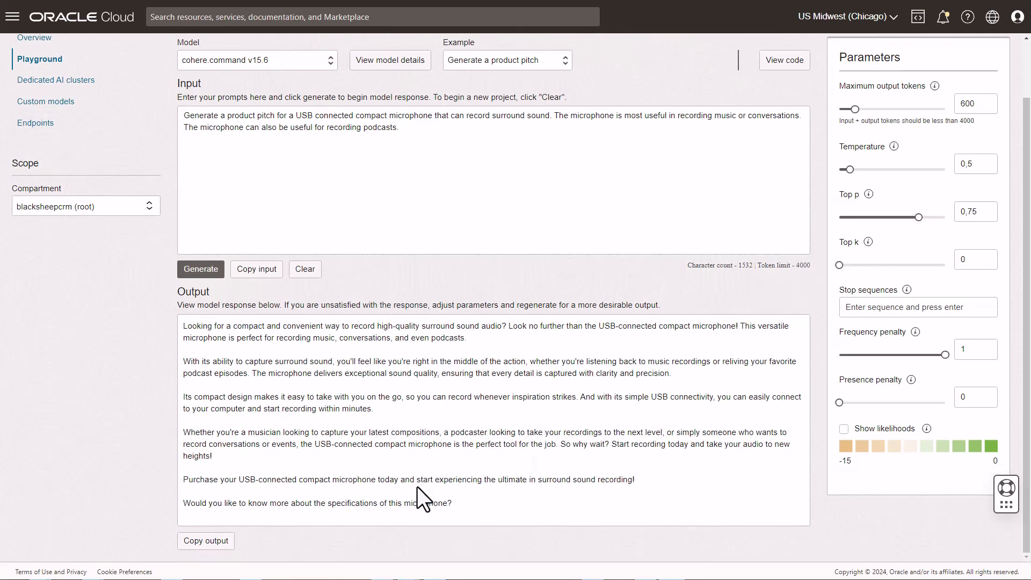
pyautogui.moveTo(507, 473)
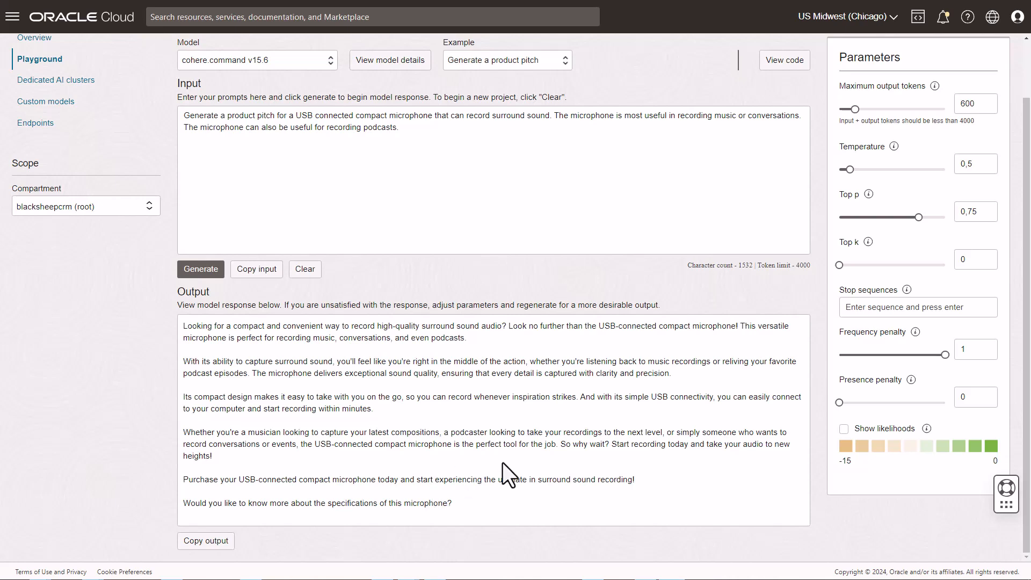
pyautogui.moveTo(619, 437)
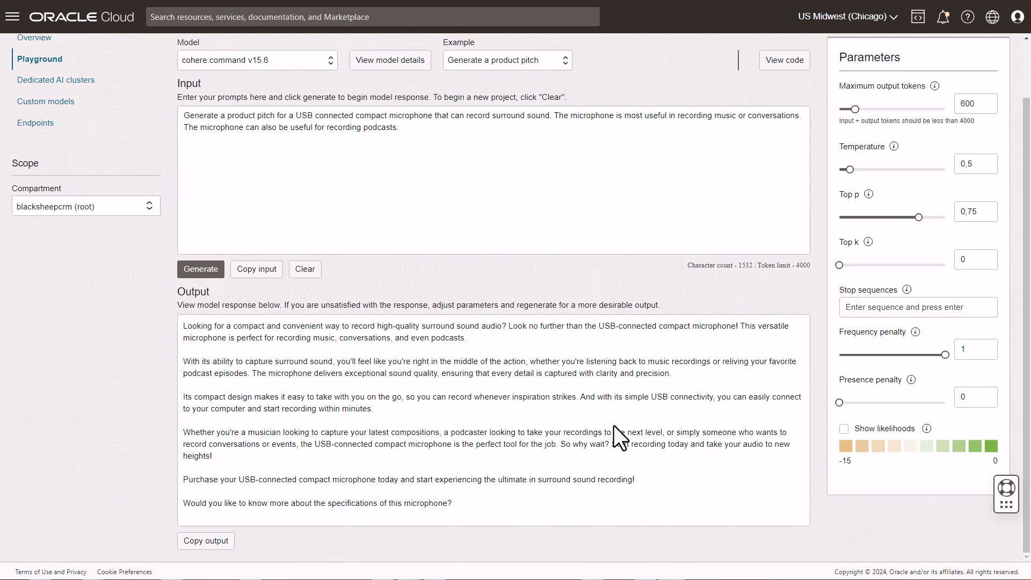
pyautogui.moveTo(45, 101)
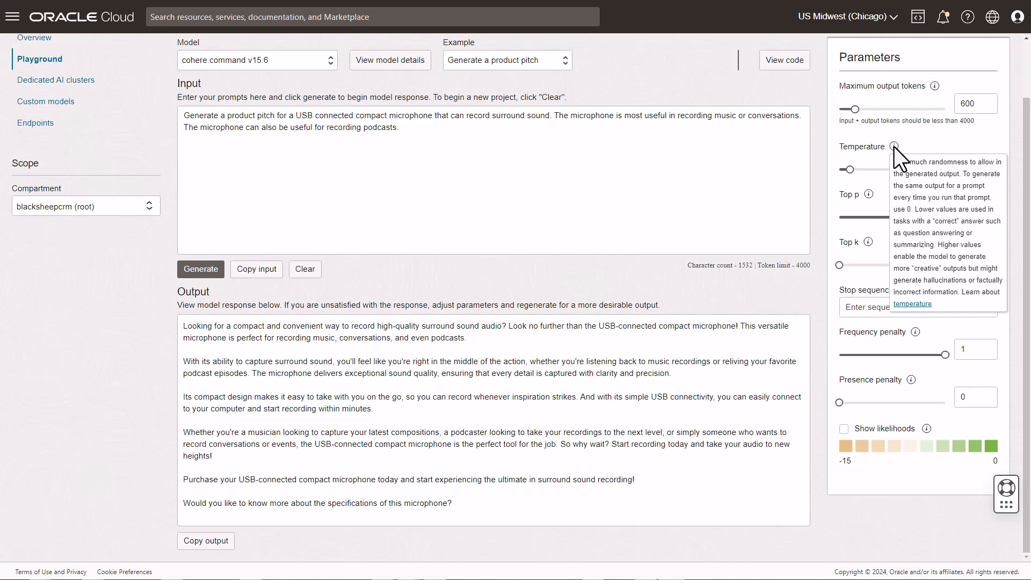
pyautogui.moveTo(858, 187)
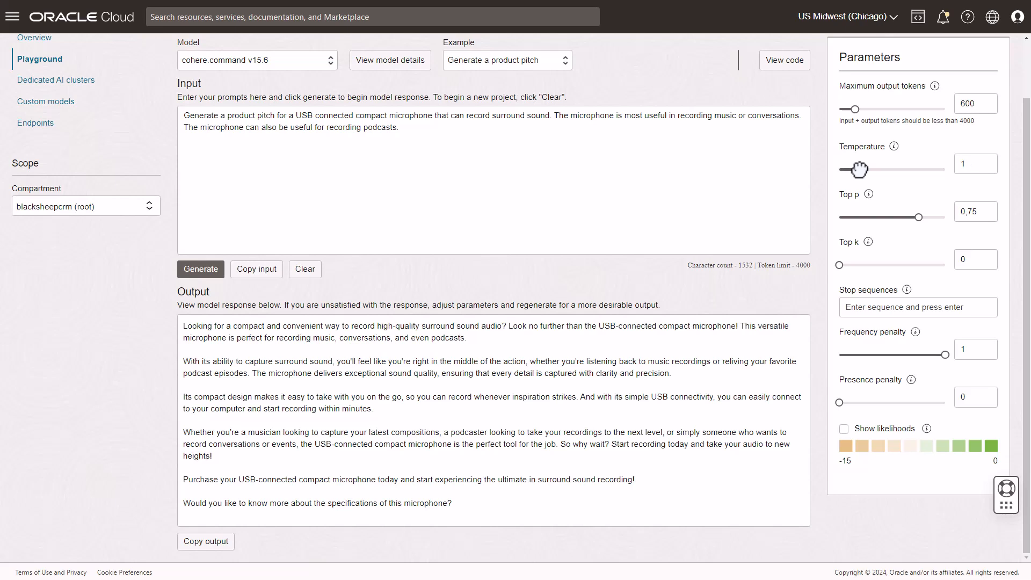
pyautogui.moveTo(858, 168)
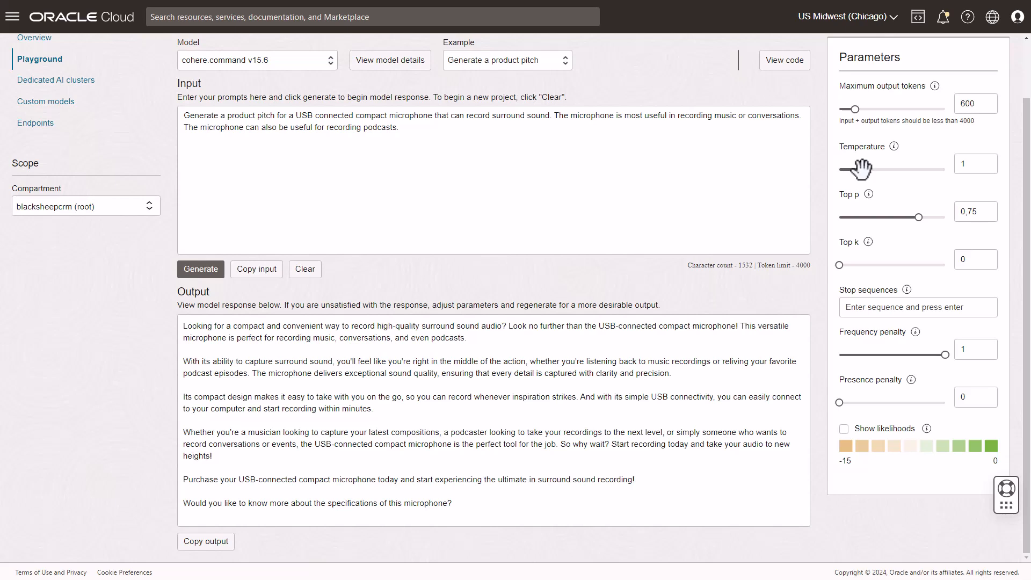
# Step: Raise the temperature to 1.2 and regenerate the microphone product pitch
pyautogui.moveTo(855, 169); pyautogui.dragTo(864, 169)
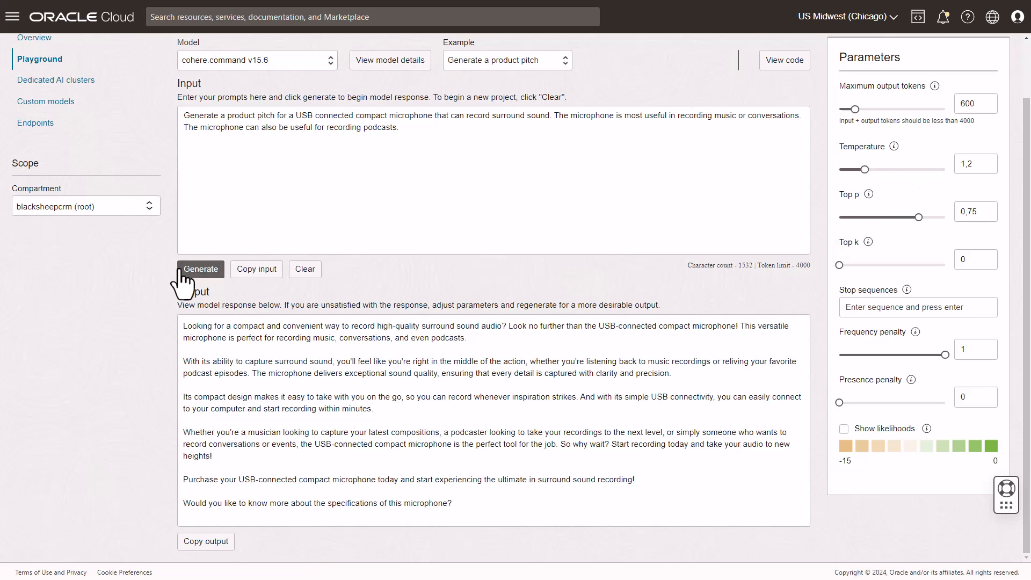
pyautogui.click(201, 268)
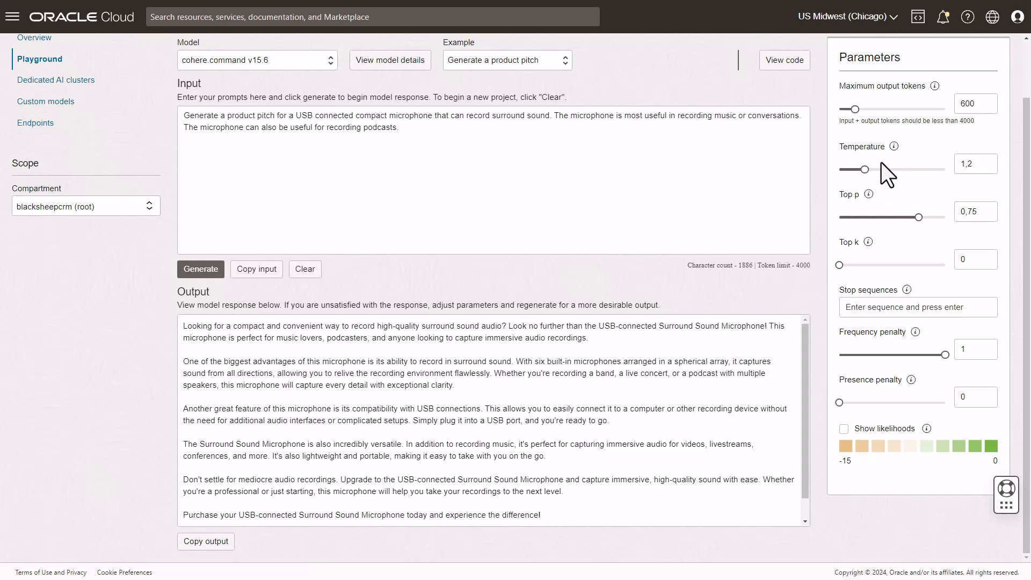
pyautogui.moveTo(867, 194)
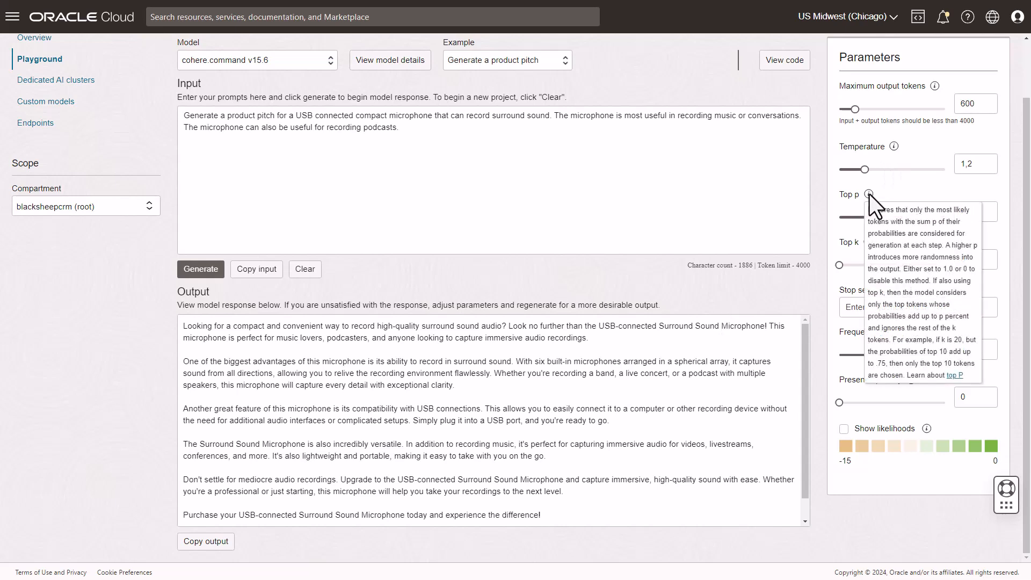
pyautogui.moveTo(869, 256)
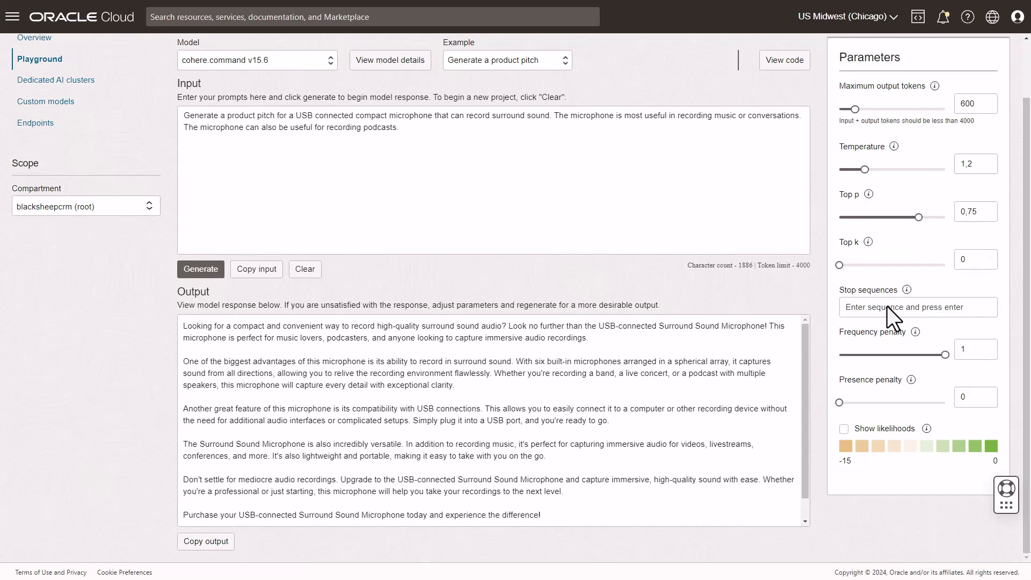
pyautogui.moveTo(942, 353)
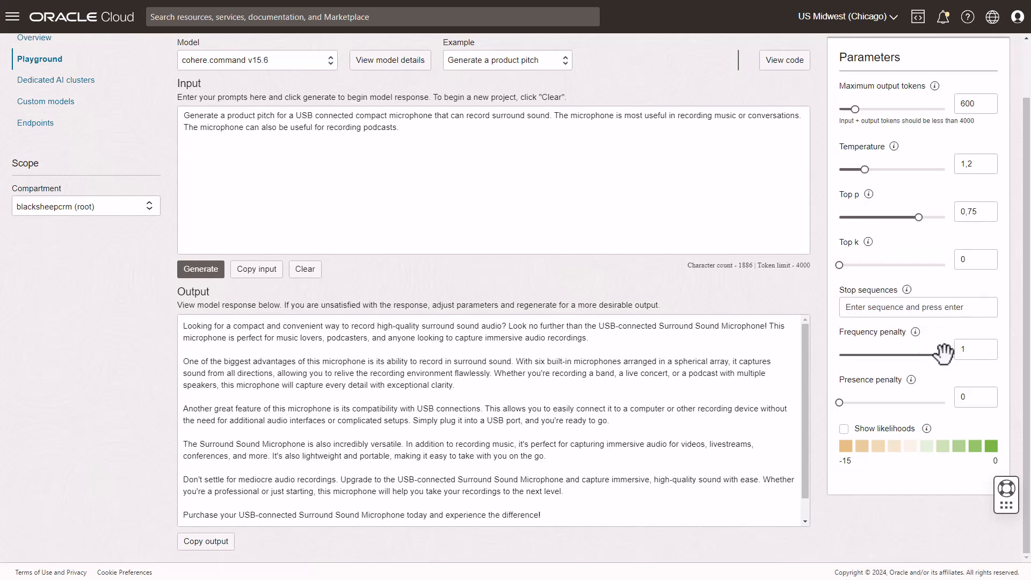
pyautogui.moveTo(928, 428)
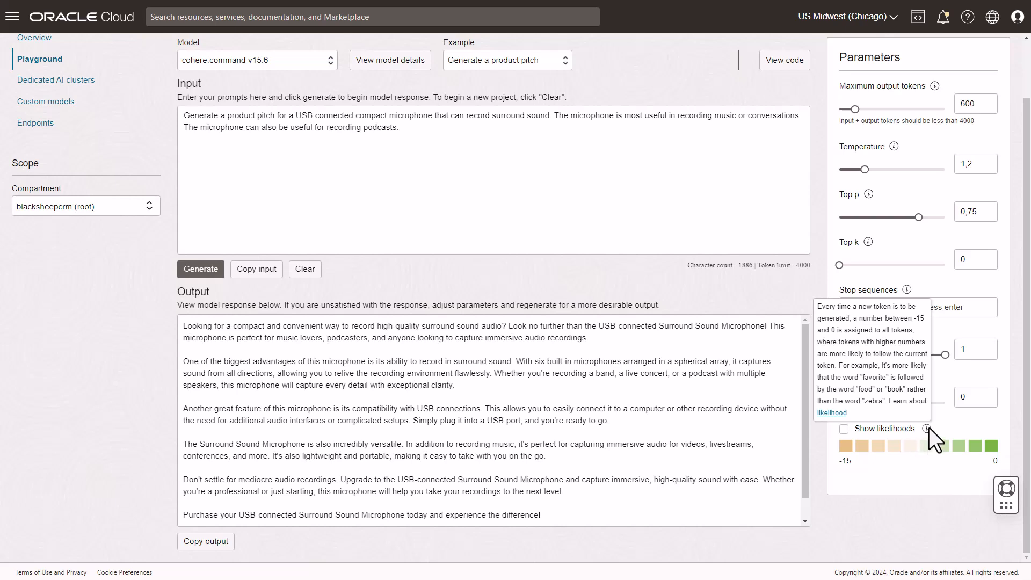
pyautogui.moveTo(967, 439)
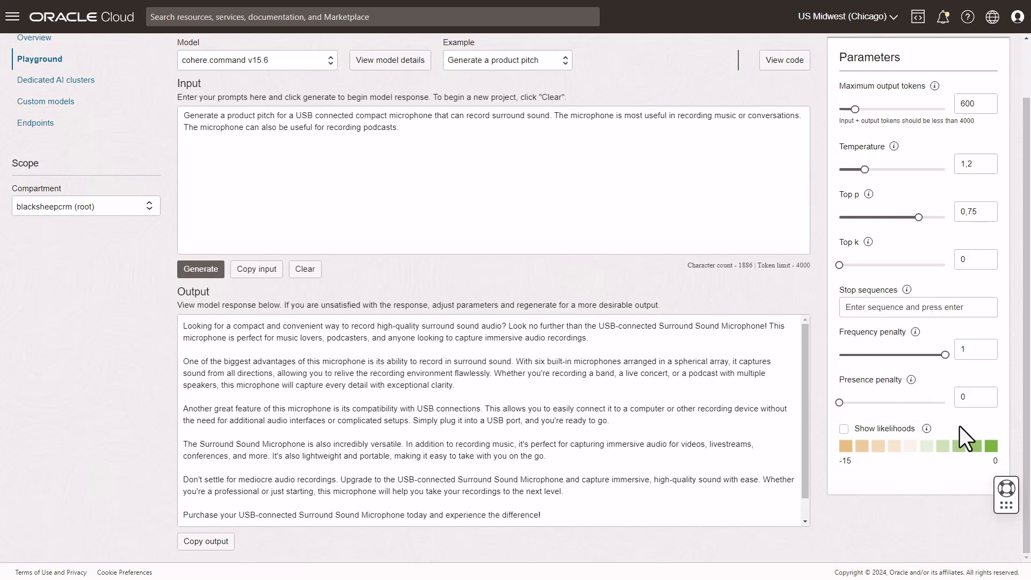
pyautogui.moveTo(647, 77)
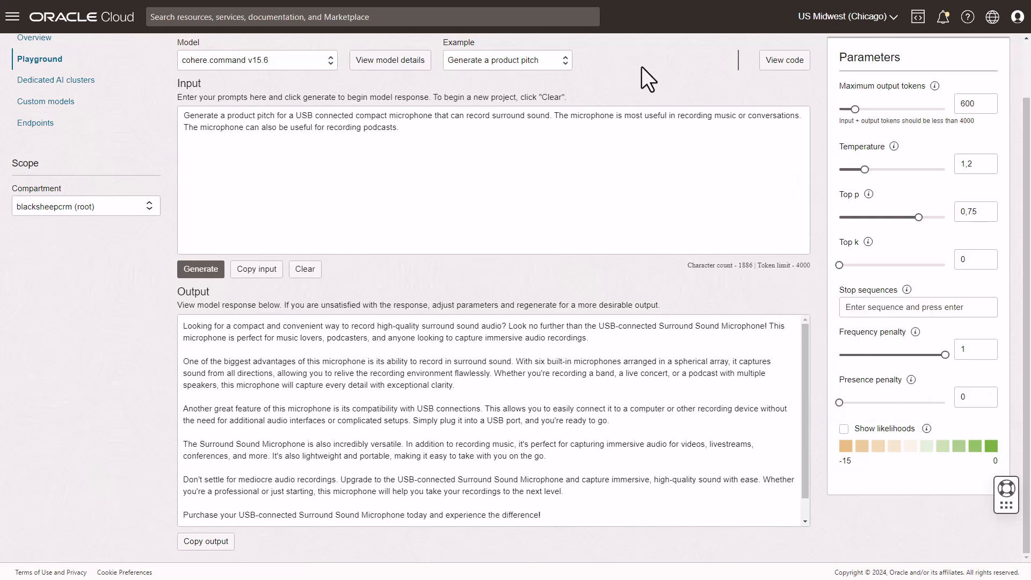
pyautogui.moveTo(432, 124)
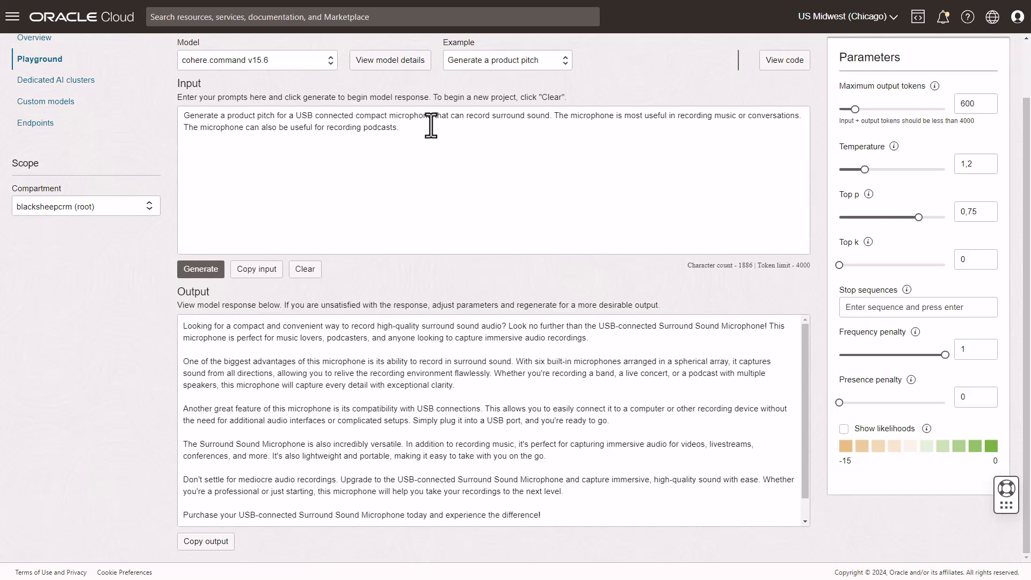
pyautogui.moveTo(493, 72)
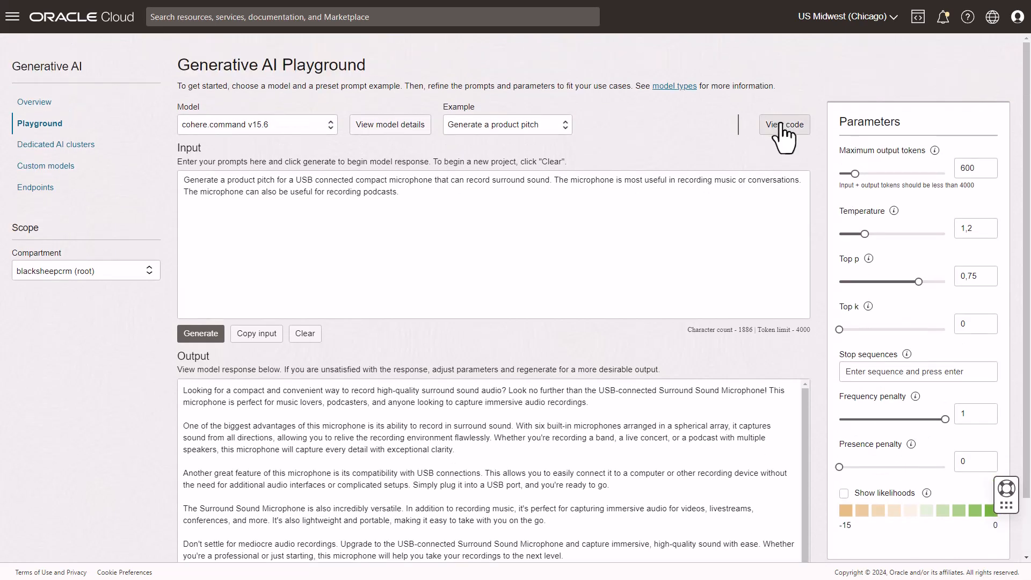
# Step: View the Java sample code down to the CohereLlmInferenceRequest builder with 600 max tokens and 1.2 temperature
pyautogui.click(784, 125)
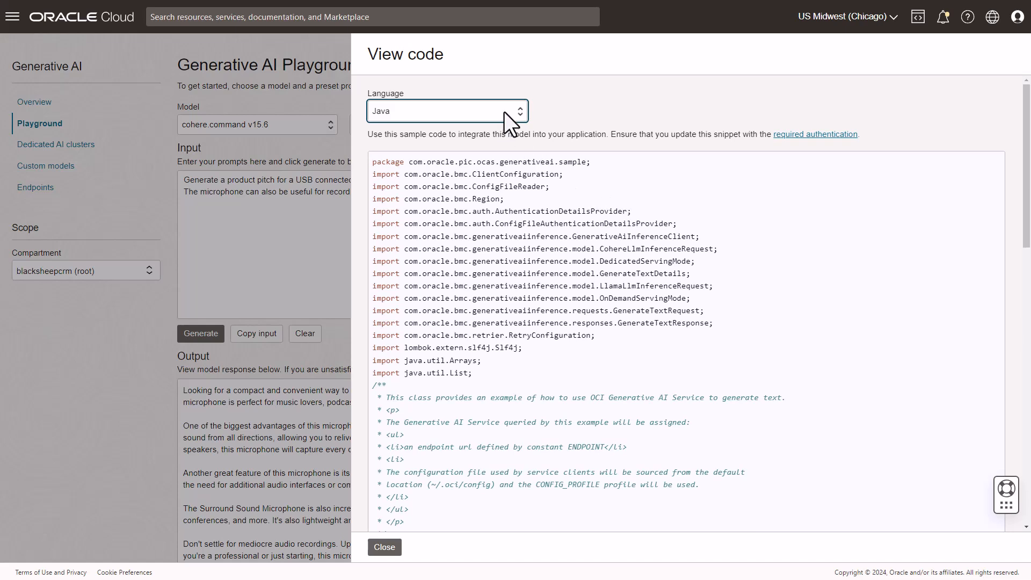
pyautogui.click(446, 110)
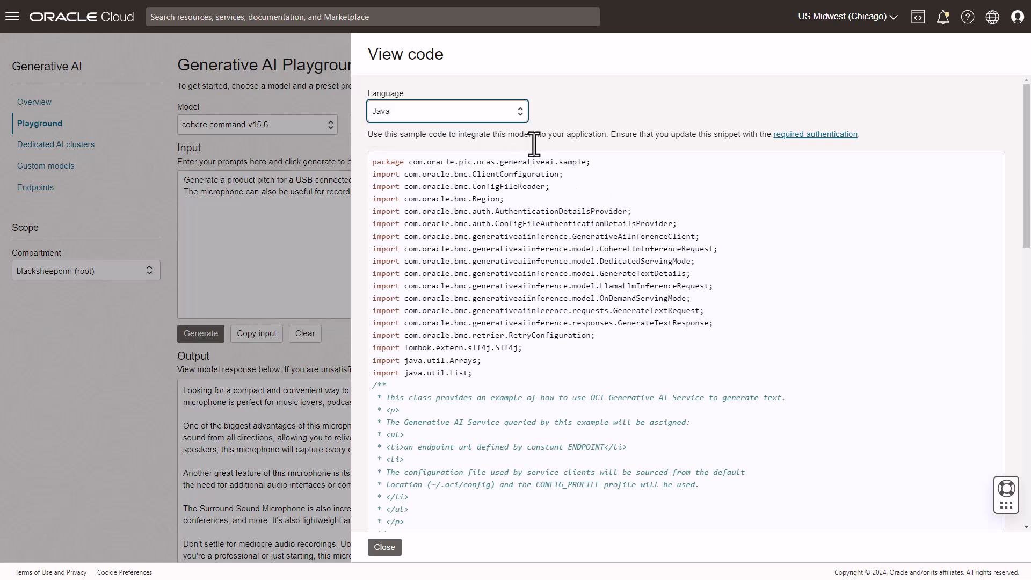
pyautogui.scroll(-3)
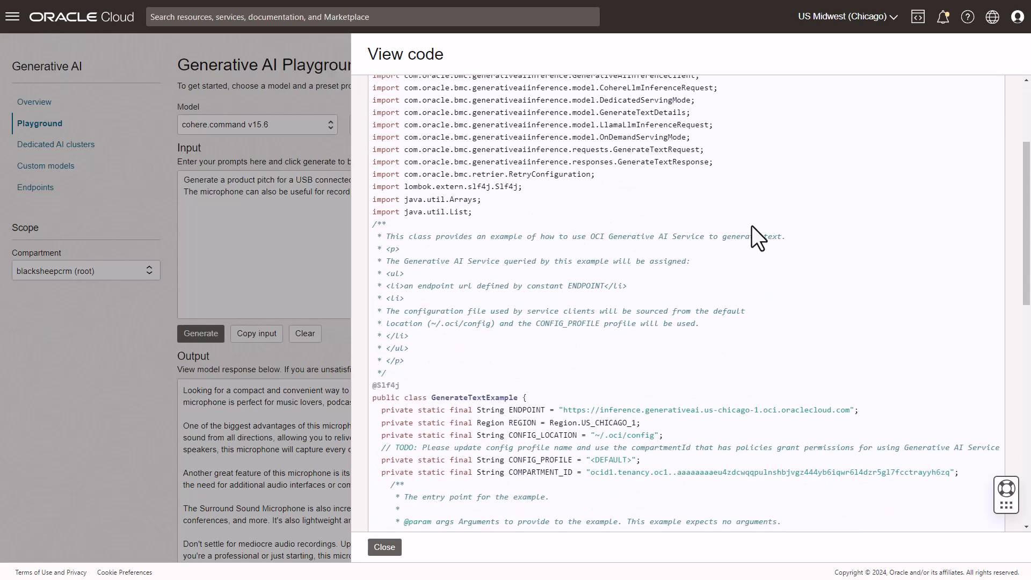
pyautogui.moveTo(759, 235)
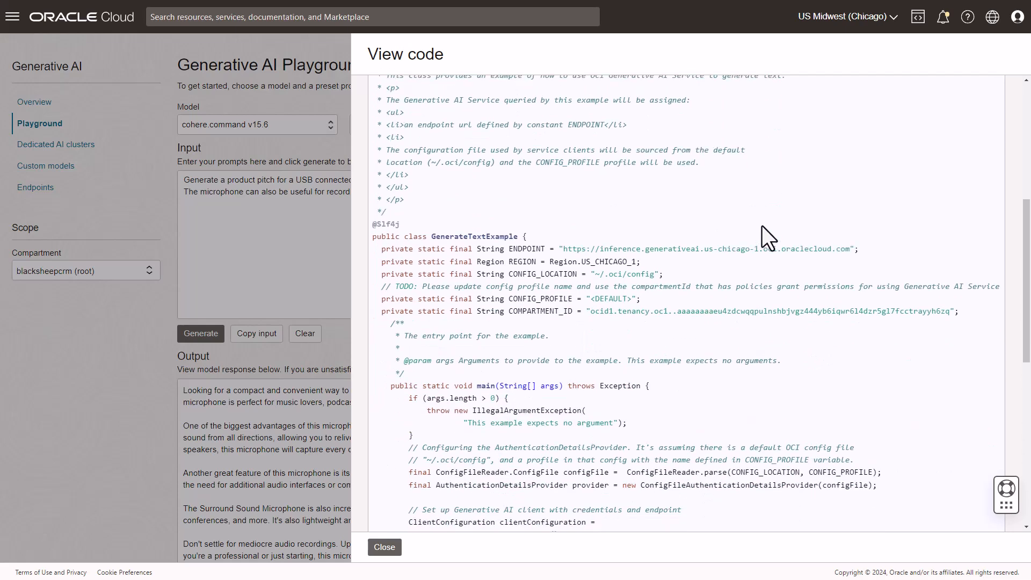
pyautogui.moveTo(675, 275)
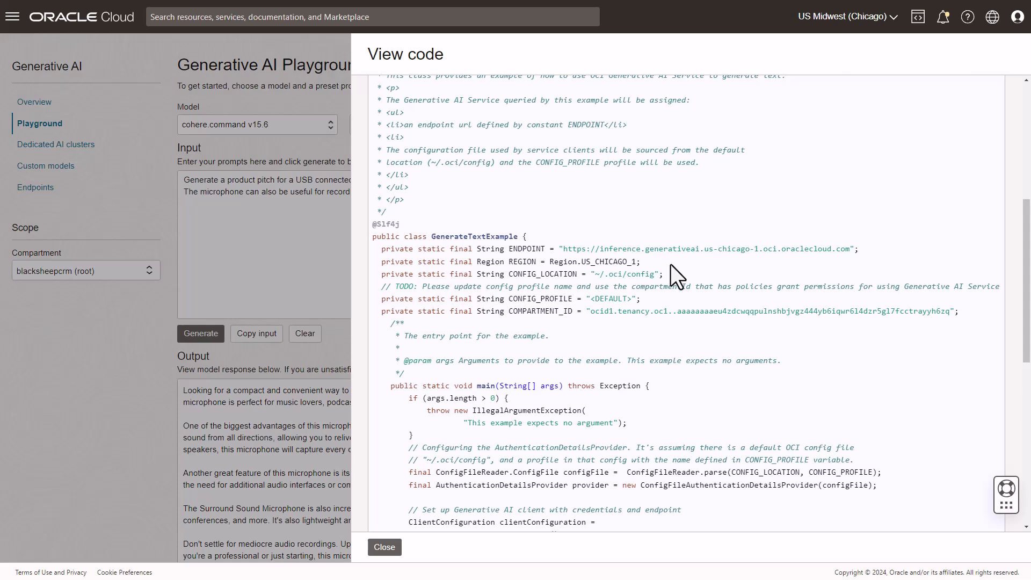
pyautogui.scroll(-3)
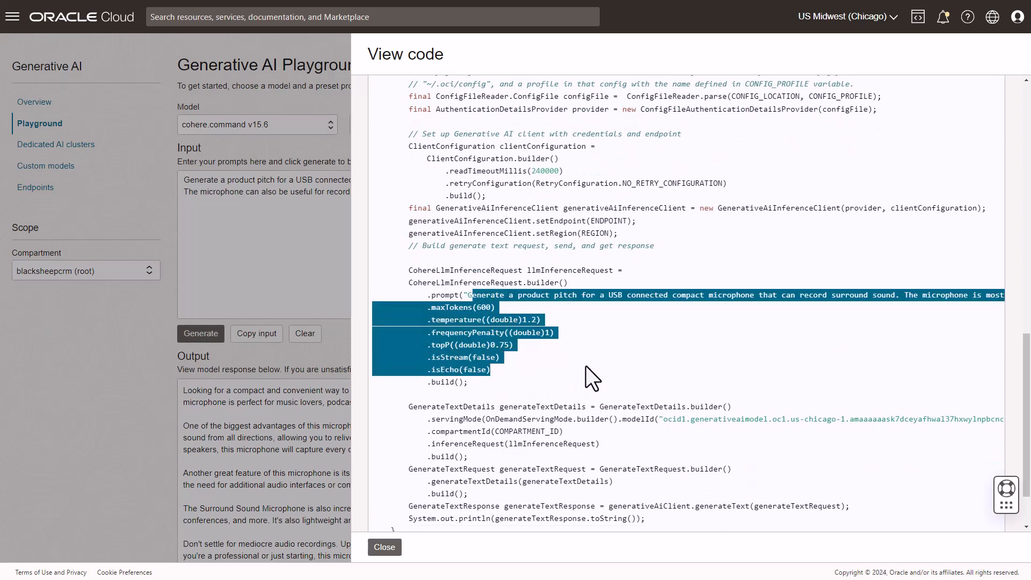
pyautogui.moveTo(647, 369)
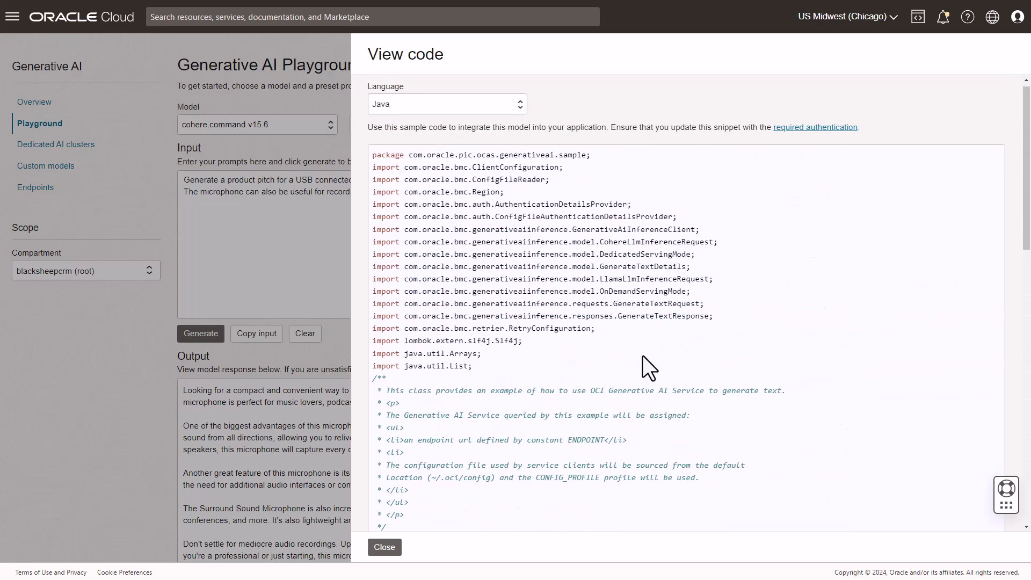
# Step: Switch the sample code to Python, look through it, and close the code view
pyautogui.click(446, 103)
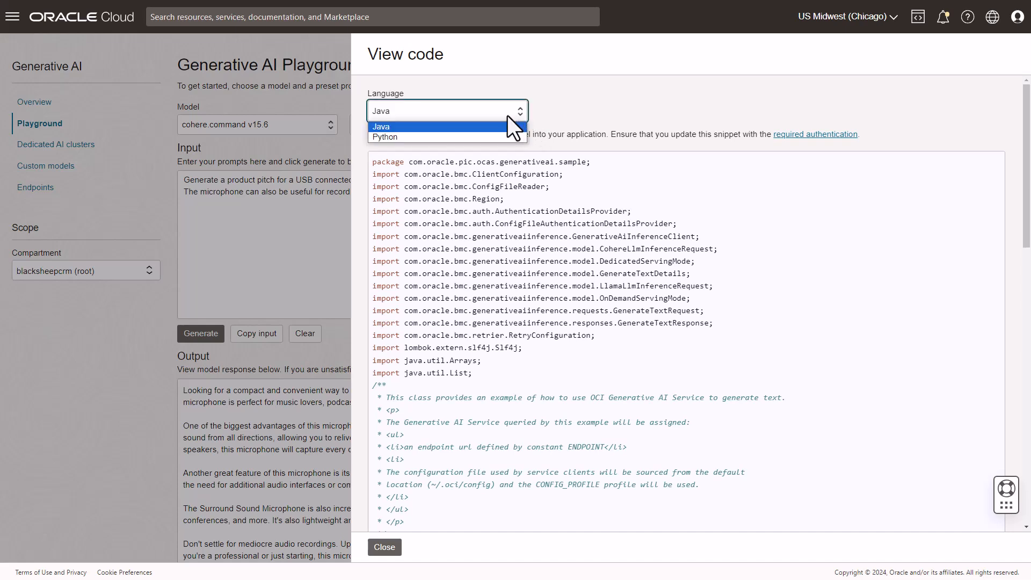
pyautogui.click(384, 136)
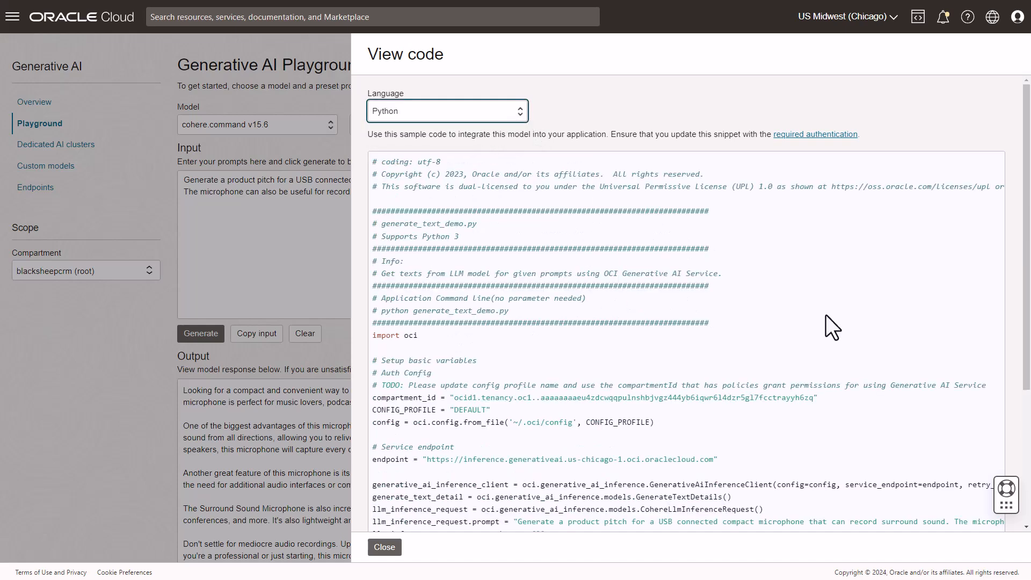
pyautogui.scroll(-3)
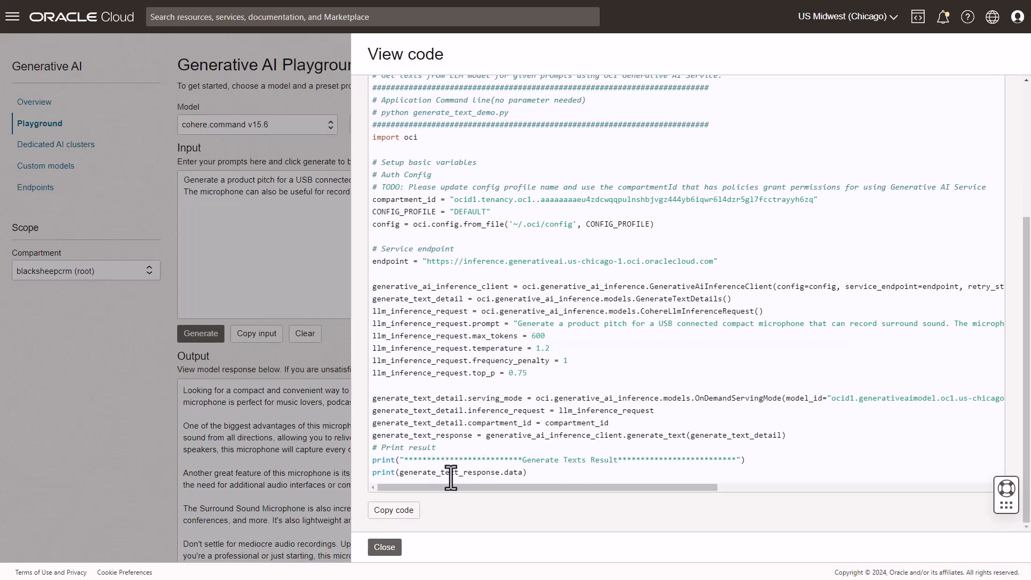
pyautogui.doubleClick(473, 473)
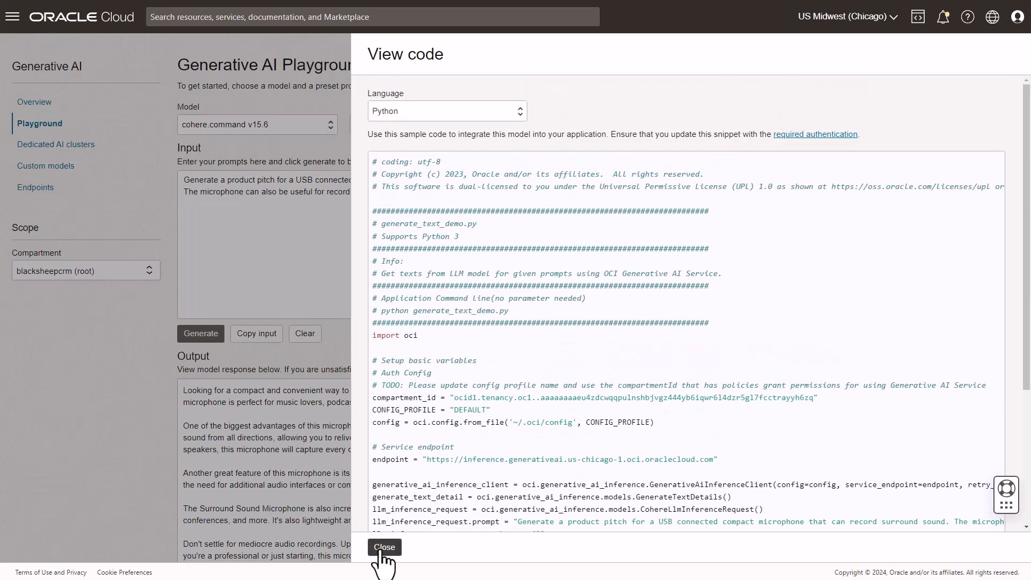
pyautogui.click(384, 547)
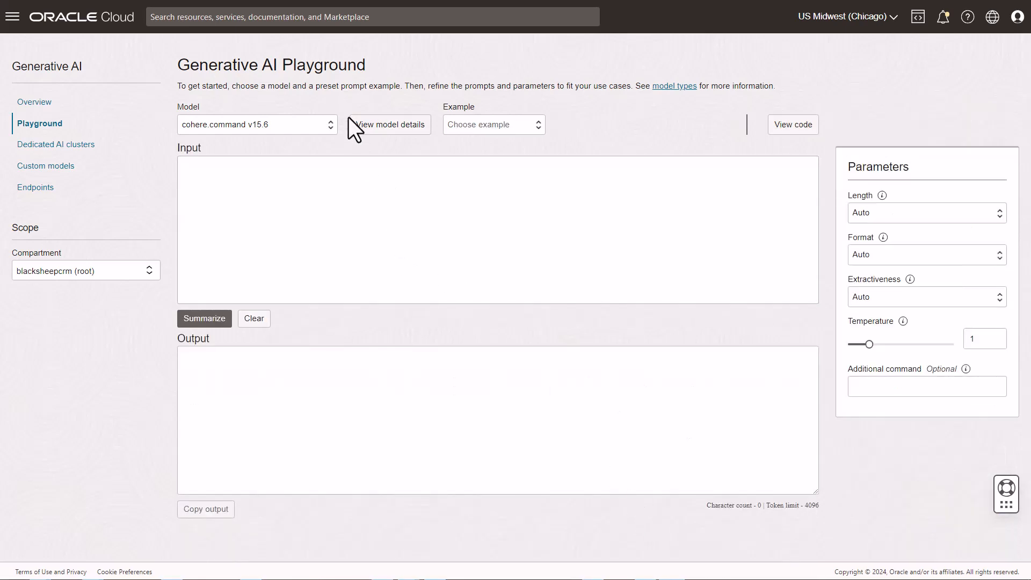
# Step: Keep cohere.command v15.6 in summarization mode and start entering the opportunity JSON as input
pyautogui.click(257, 125)
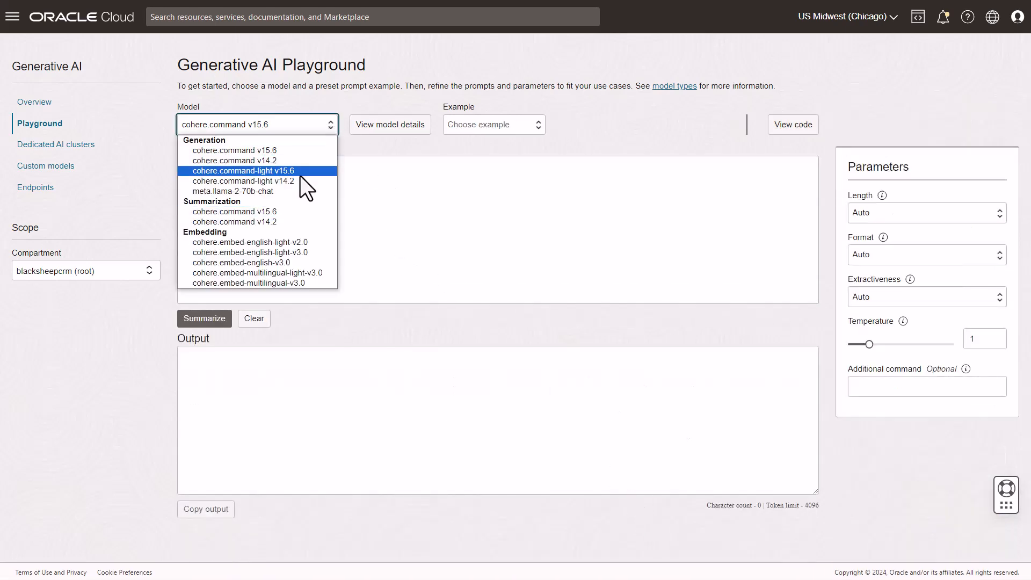
pyautogui.click(232, 150)
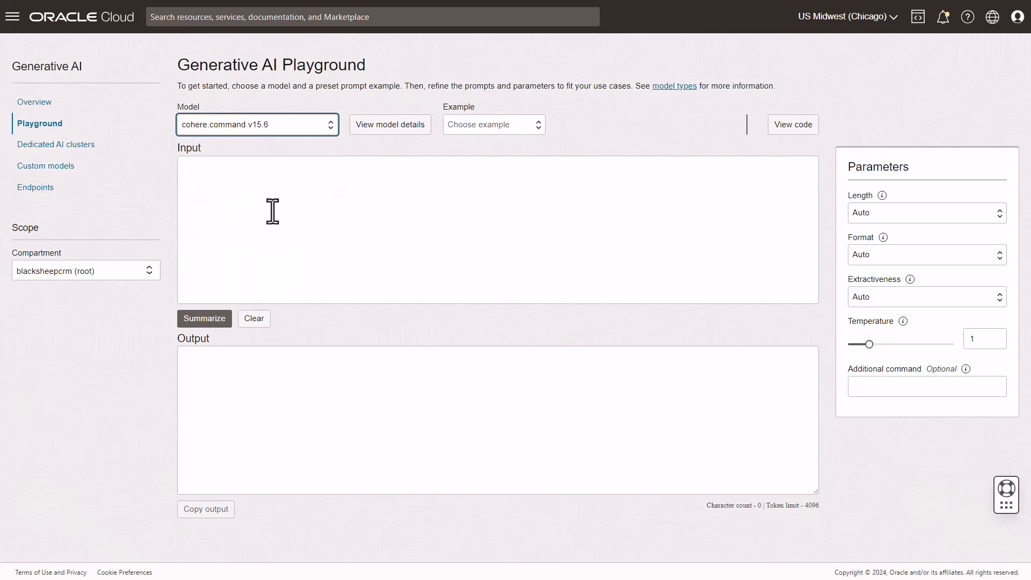
pyautogui.click(329, 197)
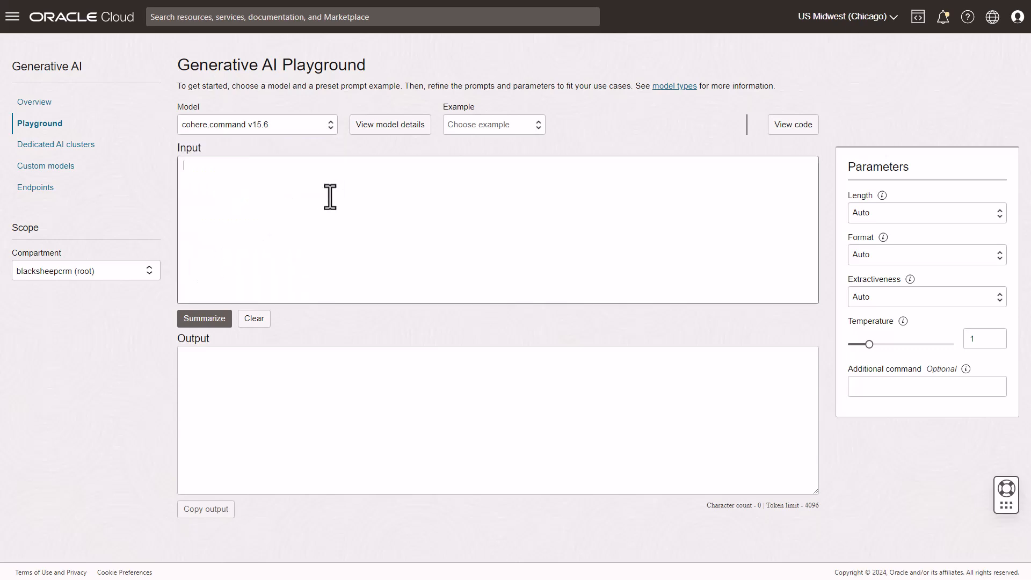
pyautogui.moveTo(435, 203)
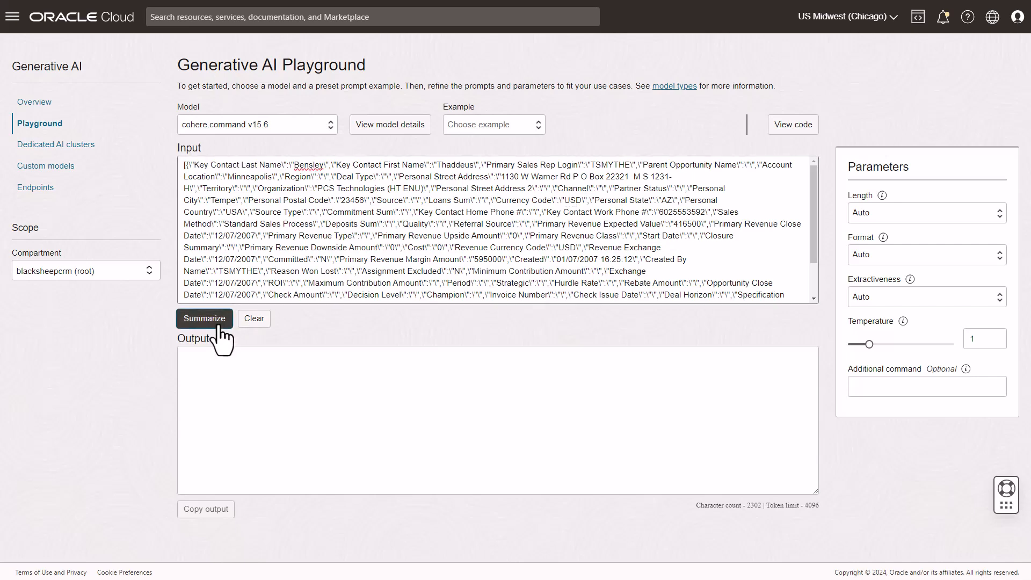
# Step: Summarize the pasted Honeywell Automation Master SLA Renewal opportunity data
pyautogui.click(204, 318)
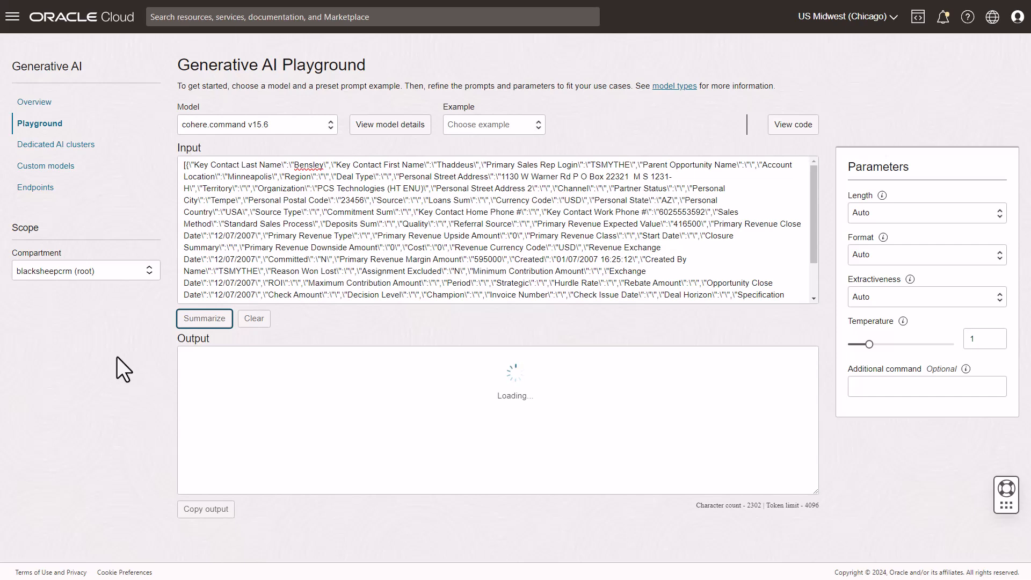
pyautogui.click(204, 318)
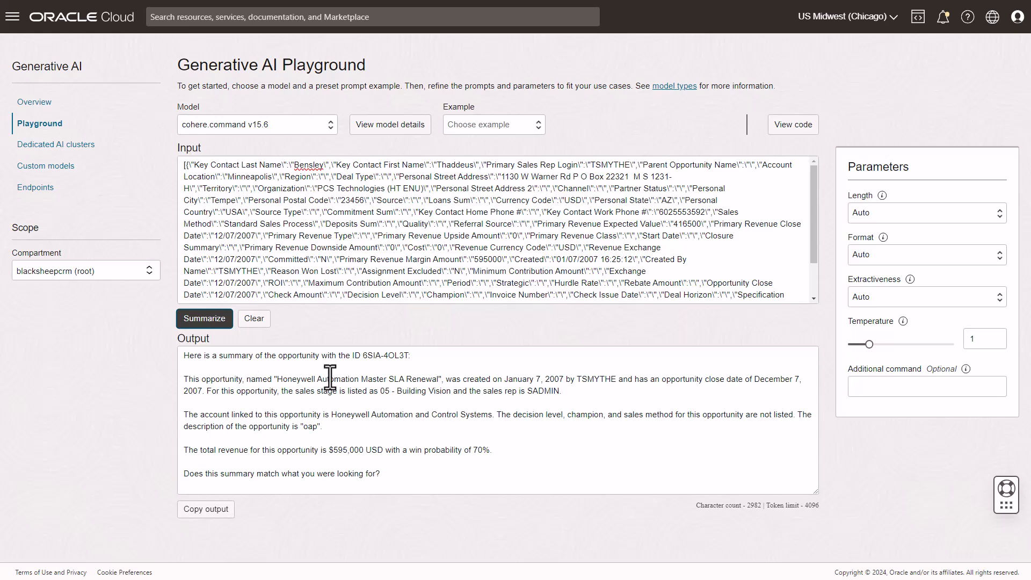
pyautogui.moveTo(397, 397)
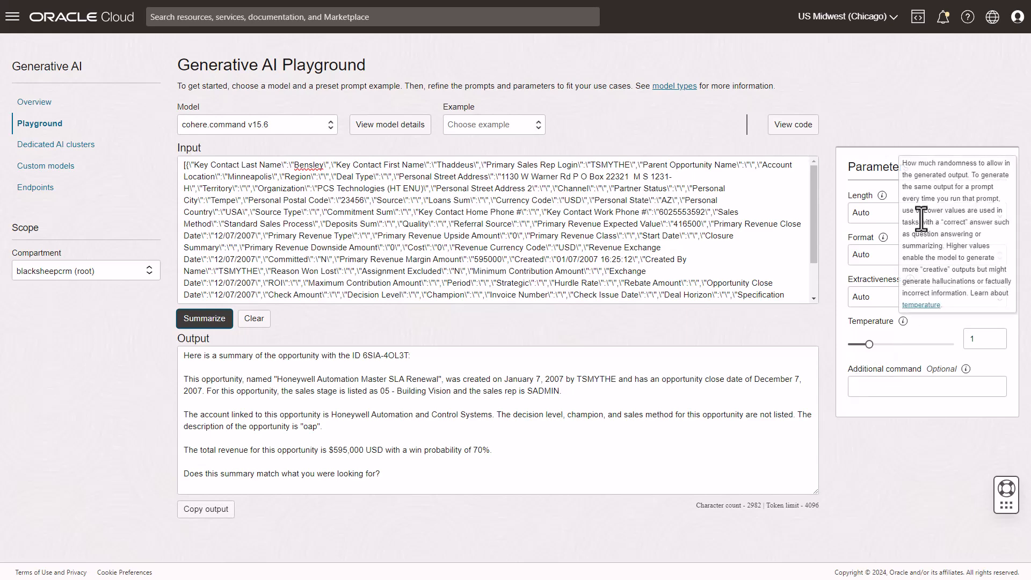
# Step: Set Long length and High extractiveness and start an executive-summary additional command
pyautogui.click(924, 213)
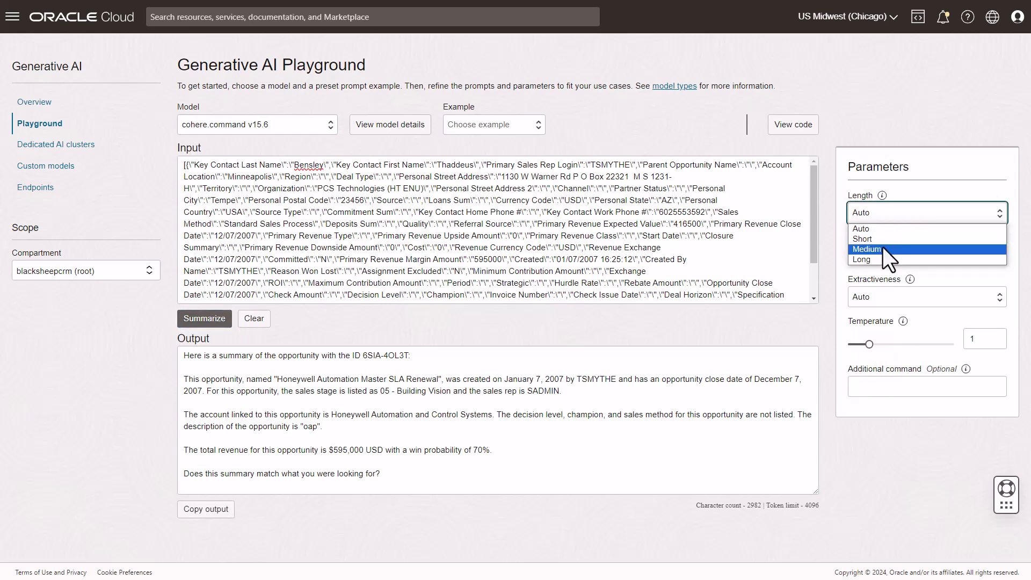
pyautogui.click(860, 259)
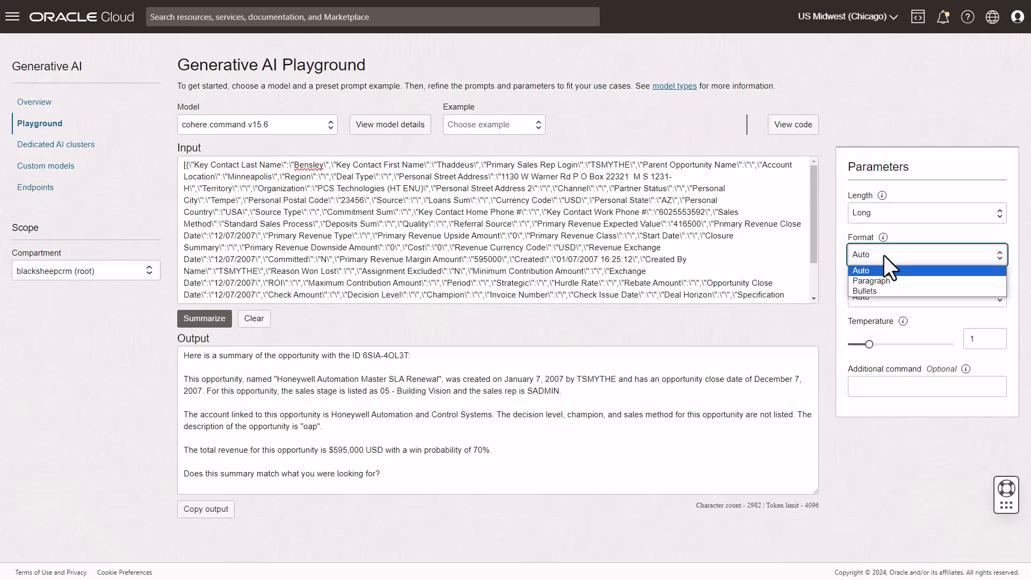
pyautogui.moveTo(872, 291)
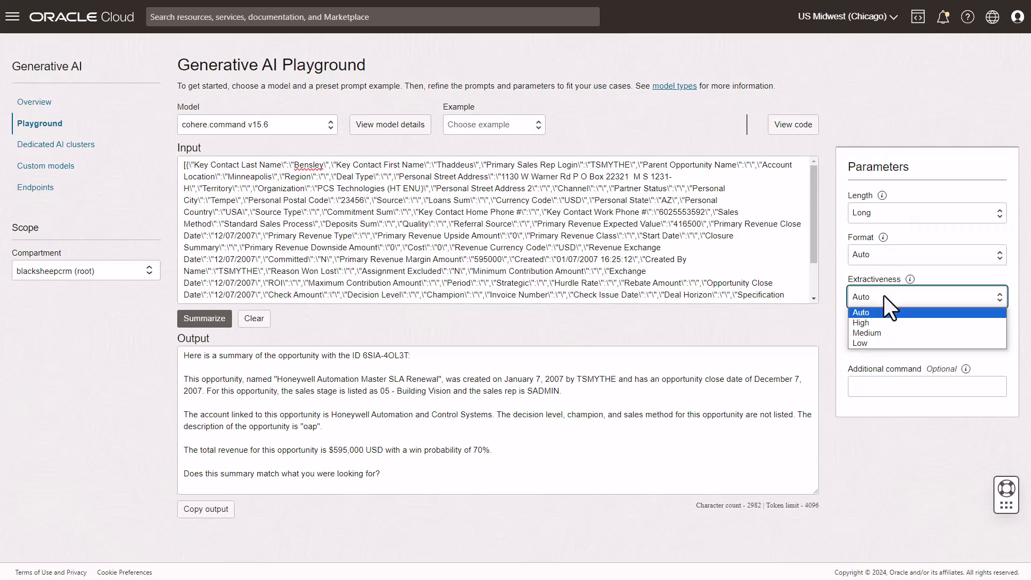
pyautogui.click(860, 322)
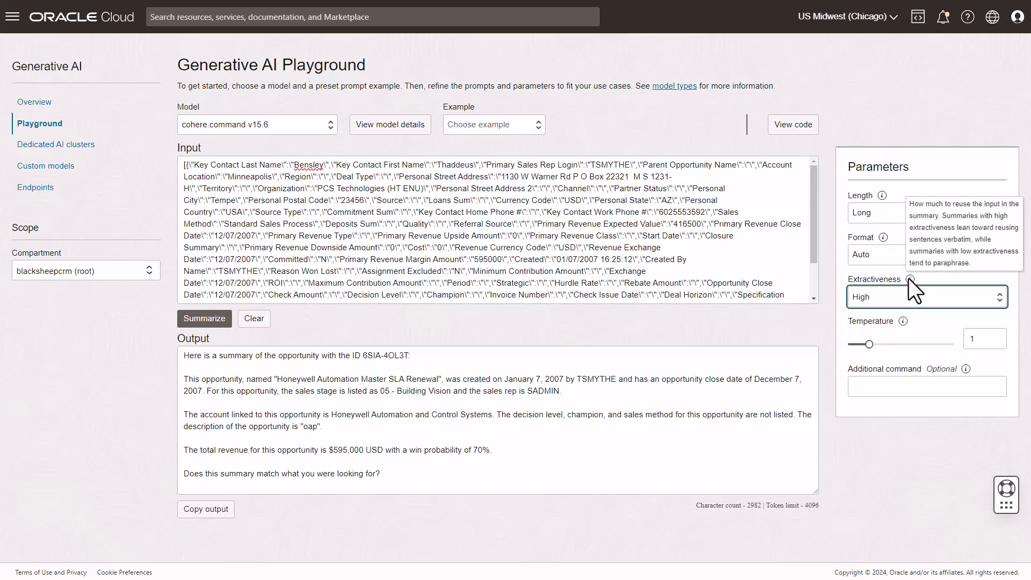
pyautogui.moveTo(892, 321)
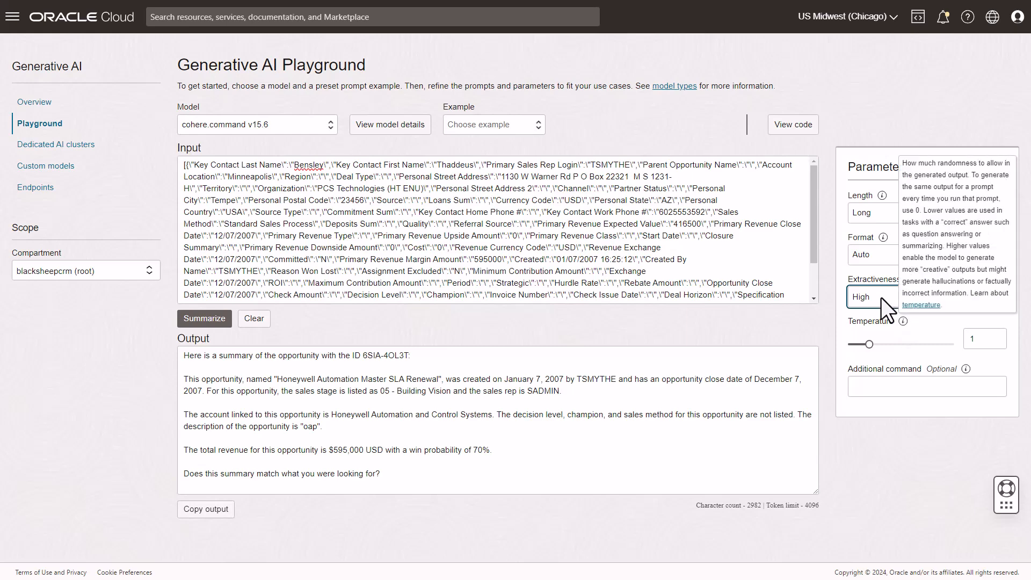
pyautogui.click(926, 386)
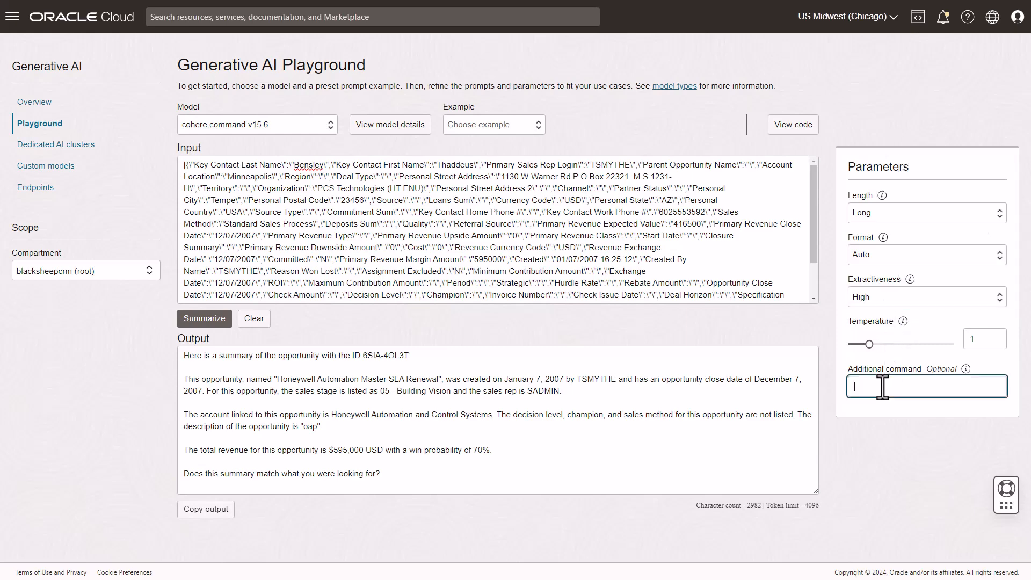
pyautogui.moveTo(708, 505)
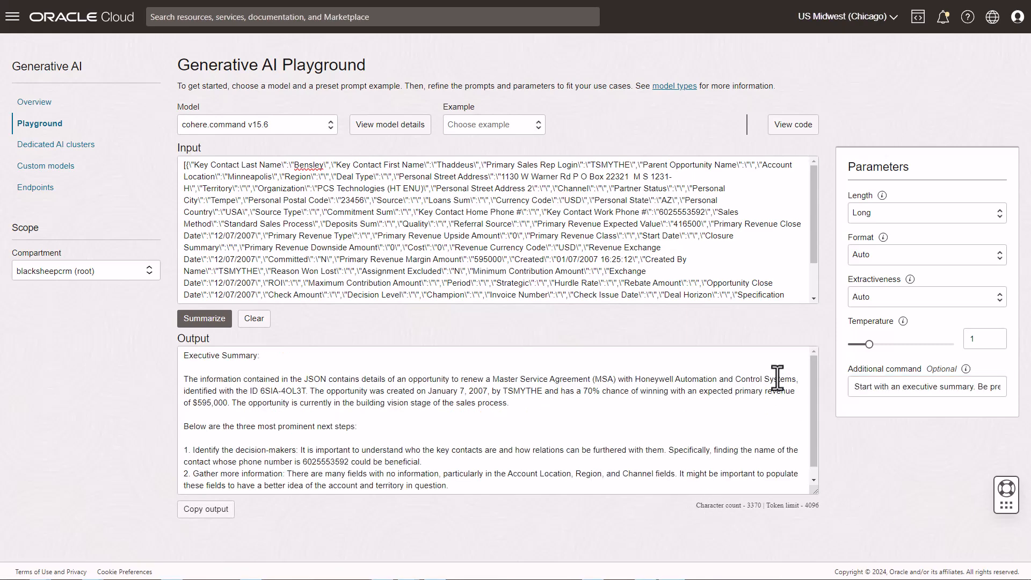
pyautogui.moveTo(873, 393)
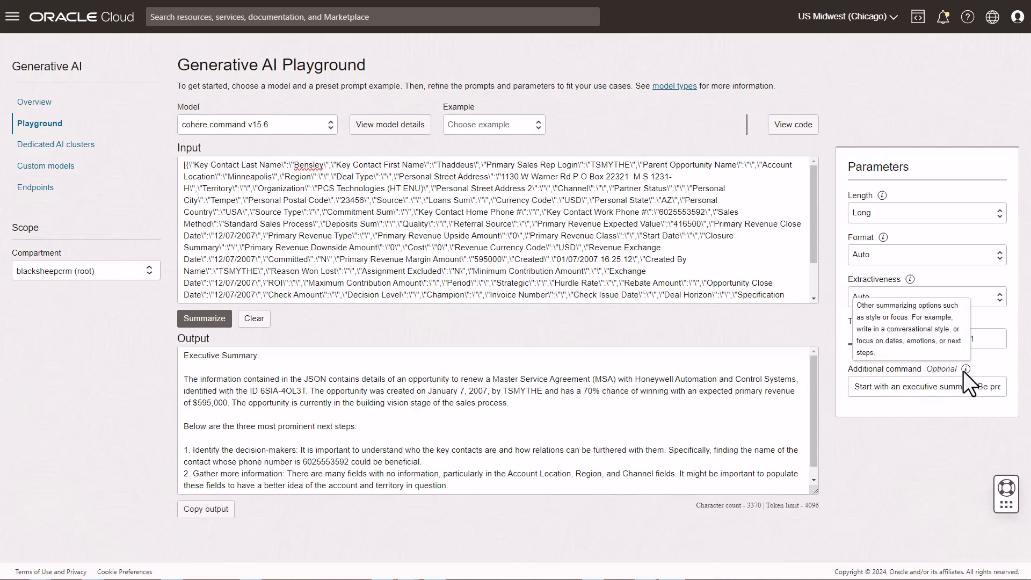
pyautogui.moveTo(851, 406)
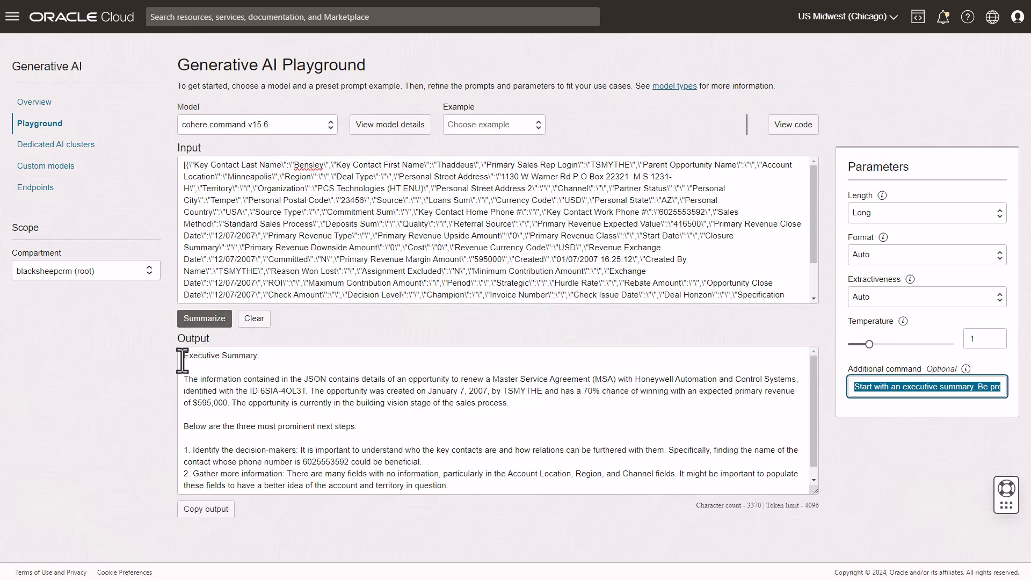
# Step: Regenerate the summary with three next steps and highlight its closing question
pyautogui.click(204, 319)
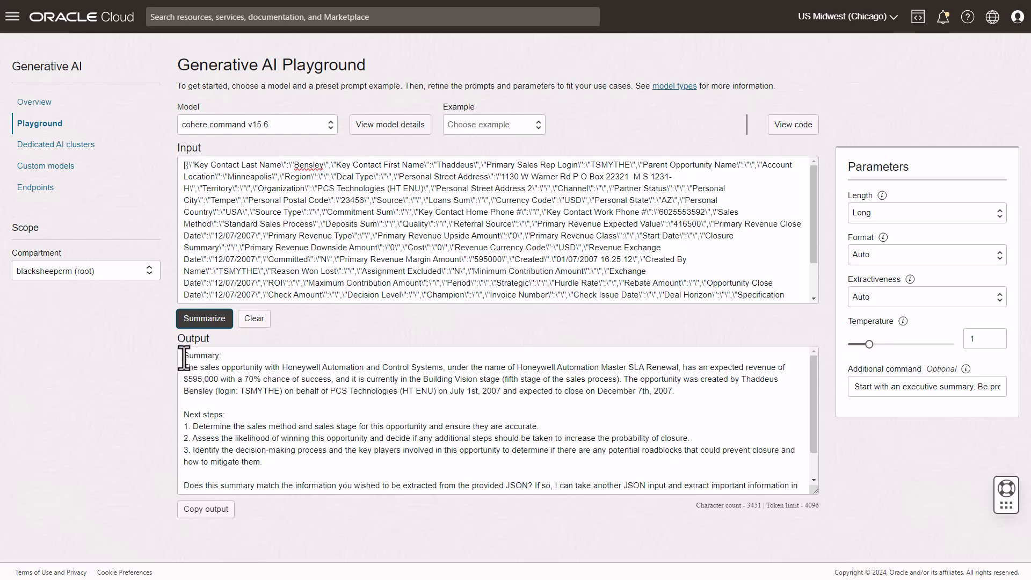
pyautogui.moveTo(185, 367); pyautogui.dragTo(637, 391)
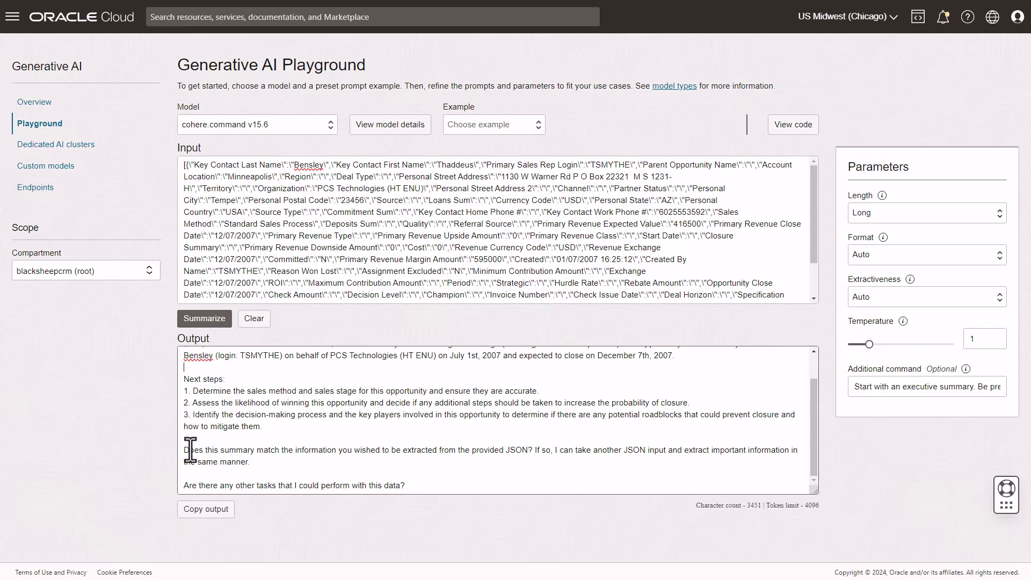
pyautogui.moveTo(186, 450); pyautogui.dragTo(342, 450)
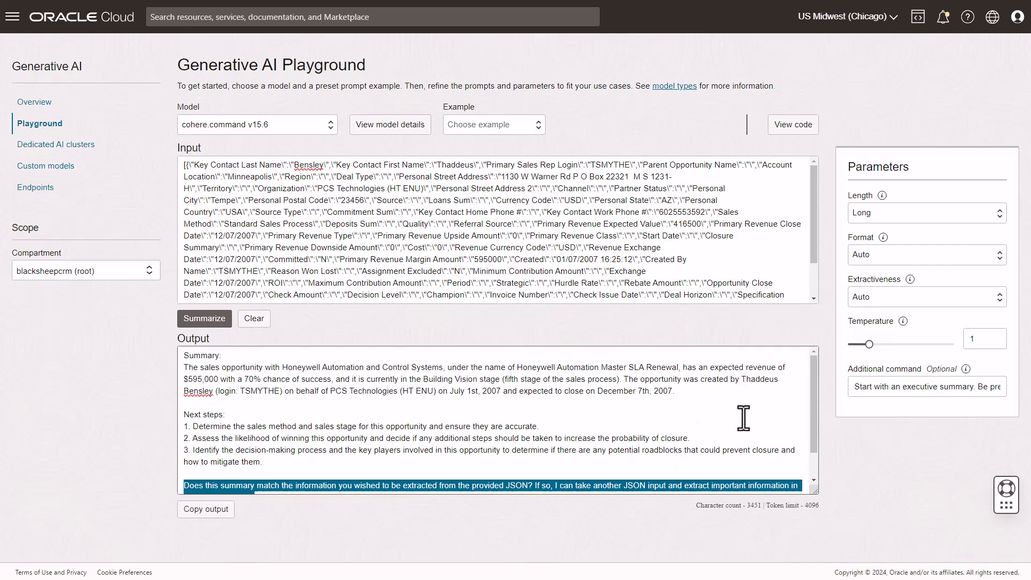
pyautogui.moveTo(533, 415)
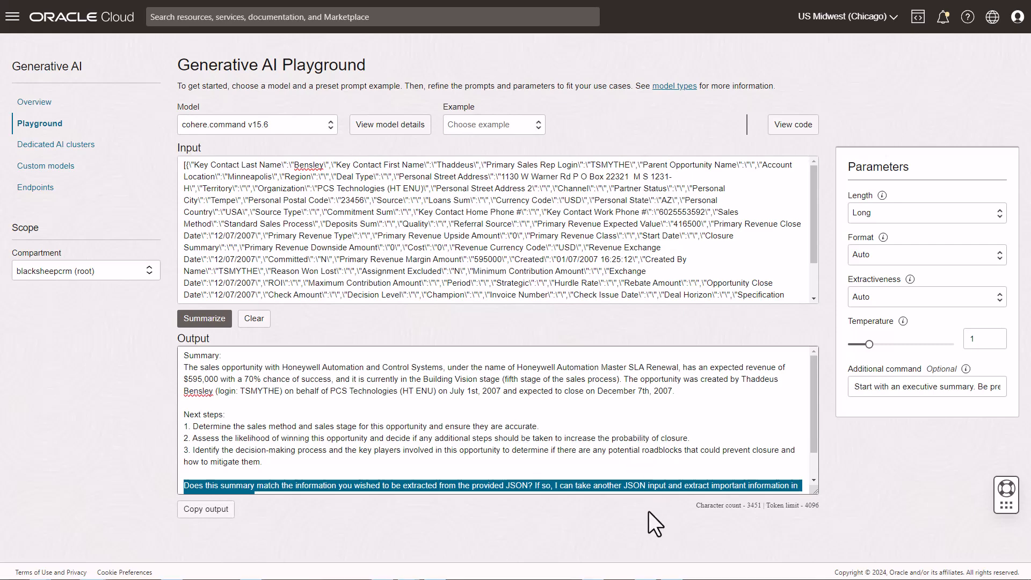
pyautogui.click(204, 318)
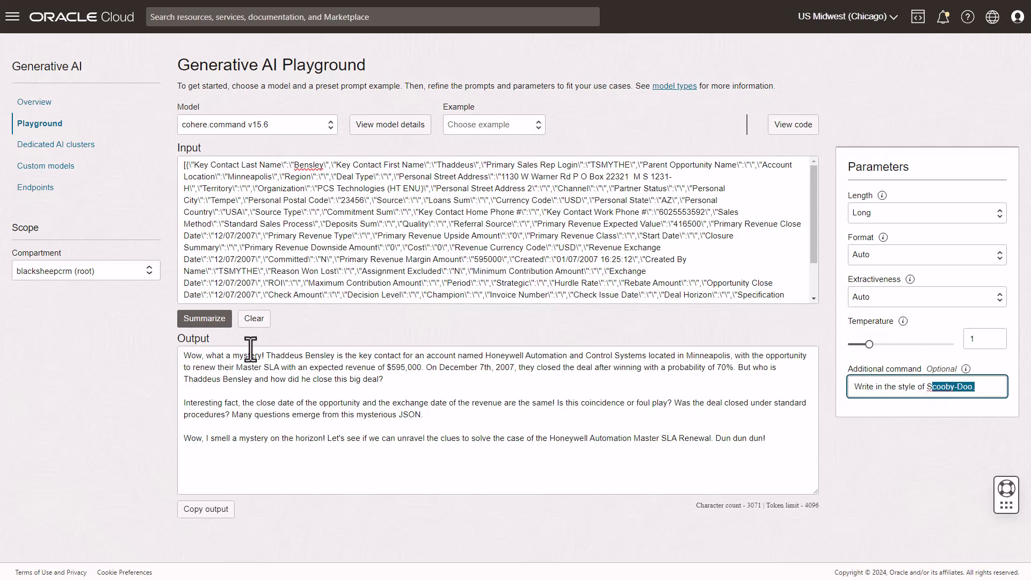
# Step: Select the Additional command text to rewrite it as 'Write in the style of Scooby-Doo.'
pyautogui.moveTo(197, 355); pyautogui.dragTo(259, 356)
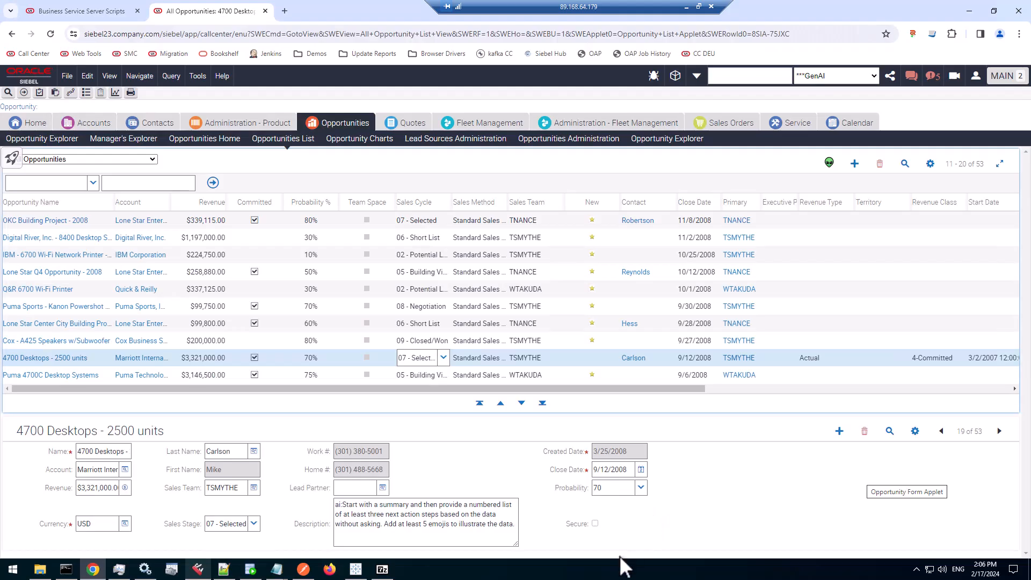
pyautogui.moveTo(705, 523)
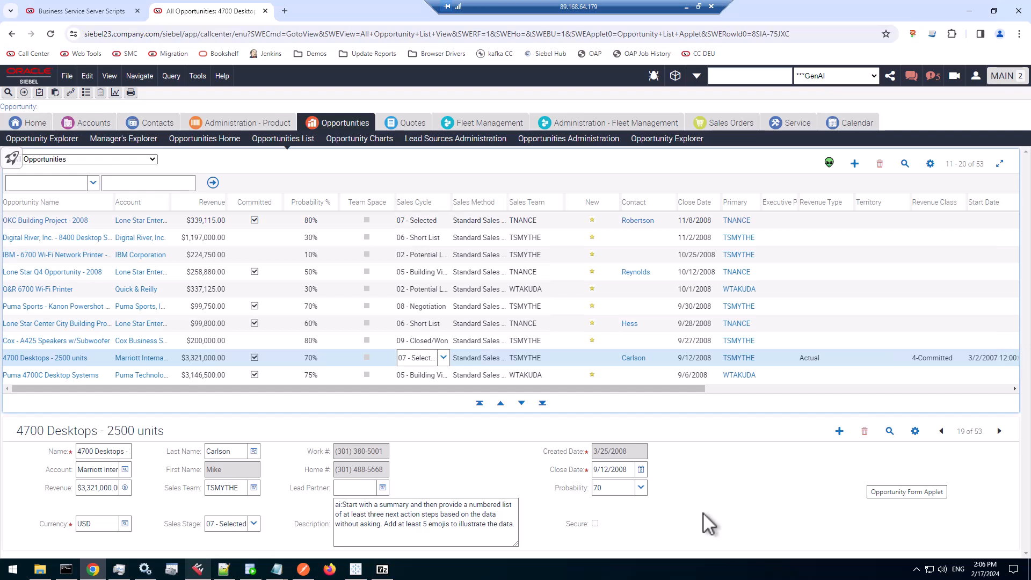
pyautogui.moveTo(659, 402)
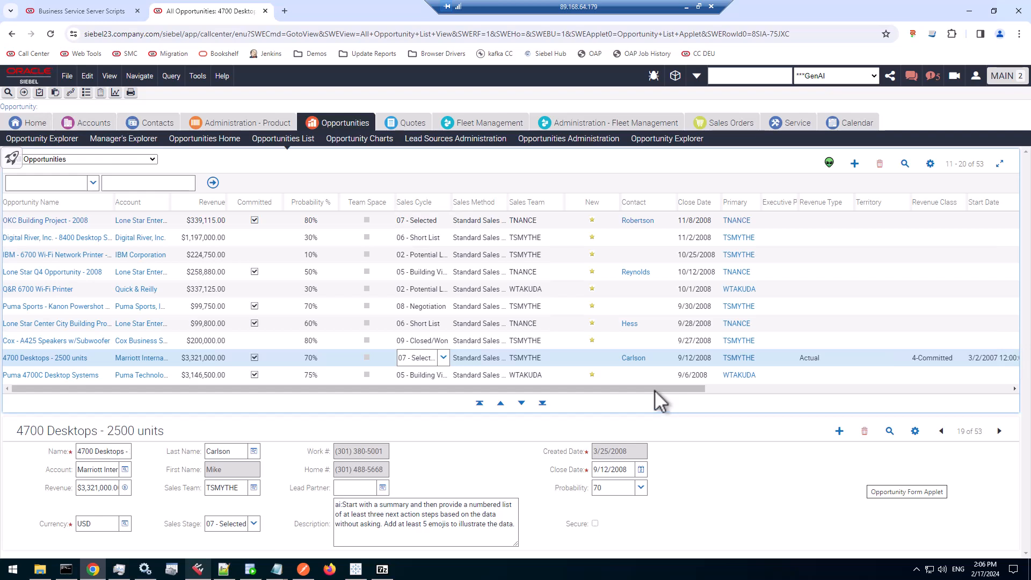
pyautogui.moveTo(494, 366)
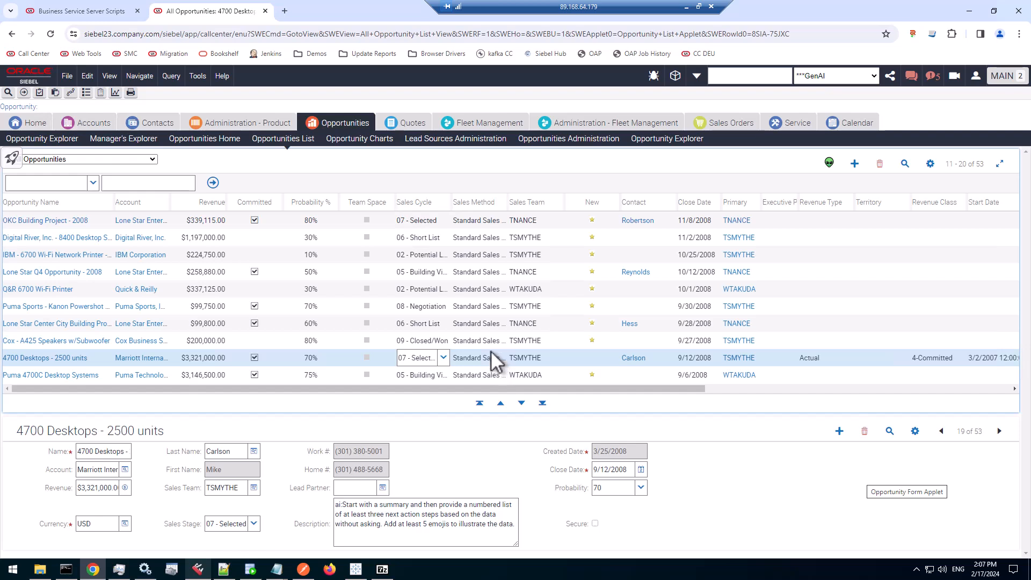
pyautogui.moveTo(497, 366)
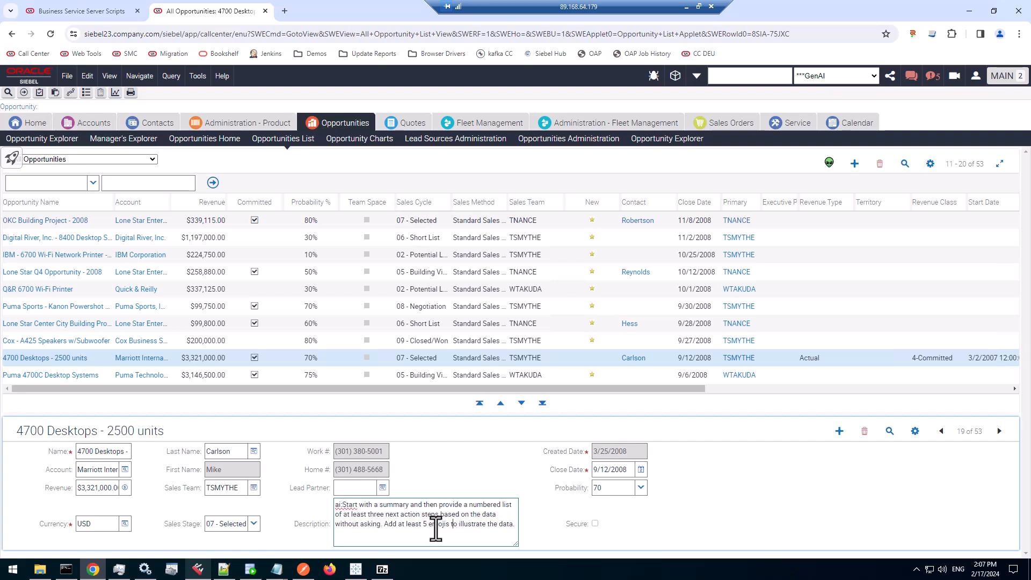
pyautogui.moveTo(529, 468)
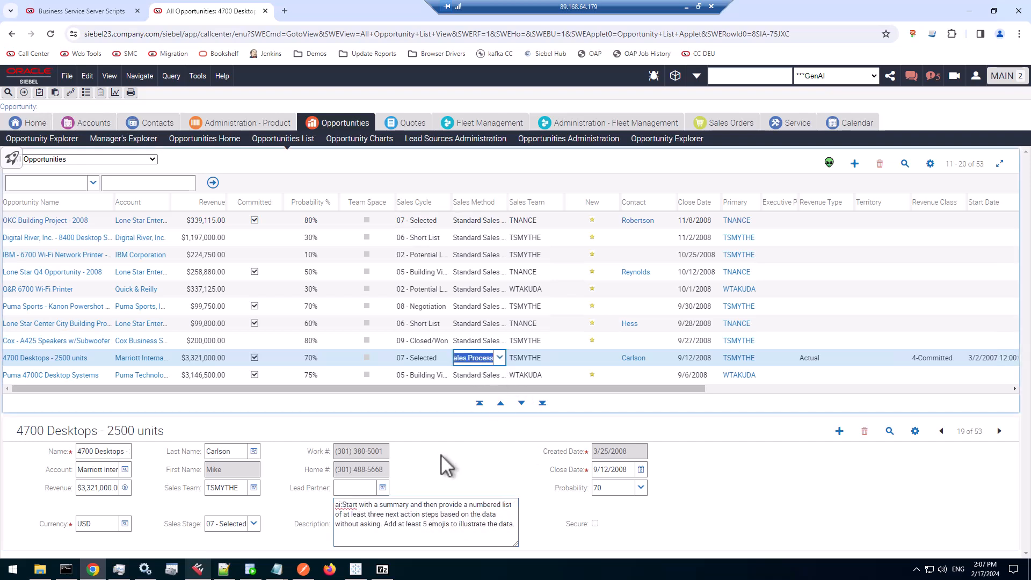
pyautogui.moveTo(814, 239)
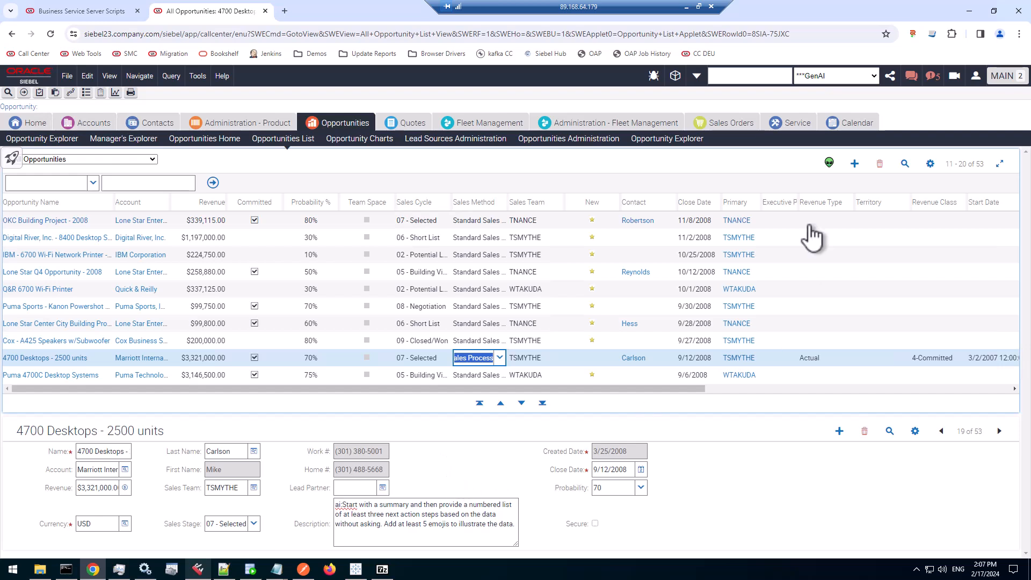
pyautogui.moveTo(829, 162)
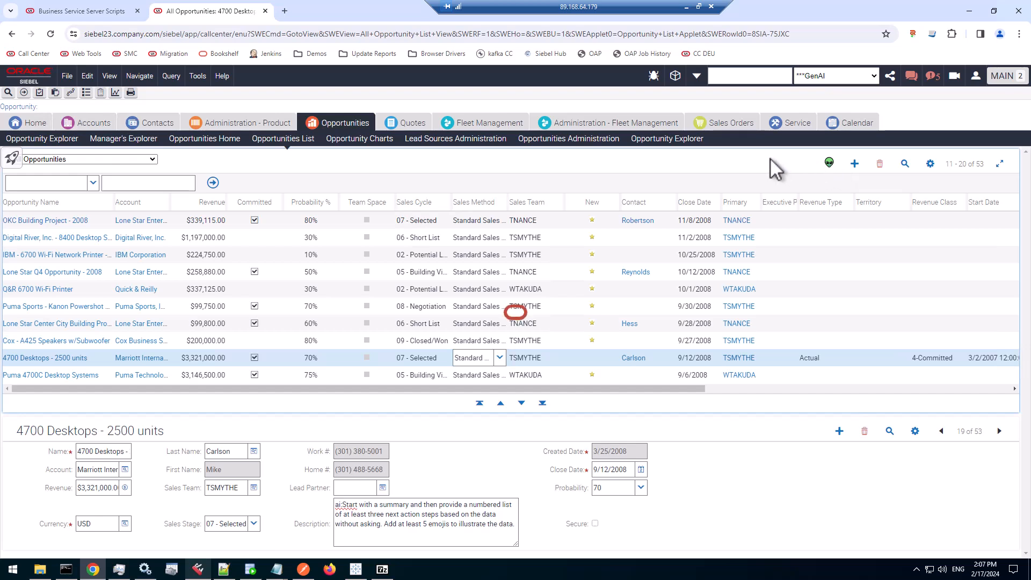
pyautogui.moveTo(797, 170)
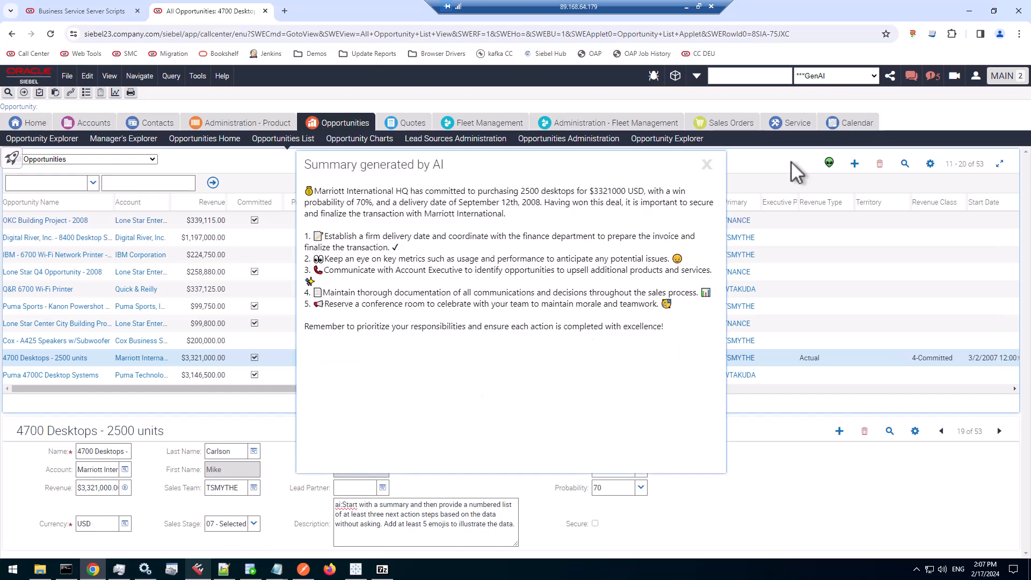
pyautogui.moveTo(793, 172)
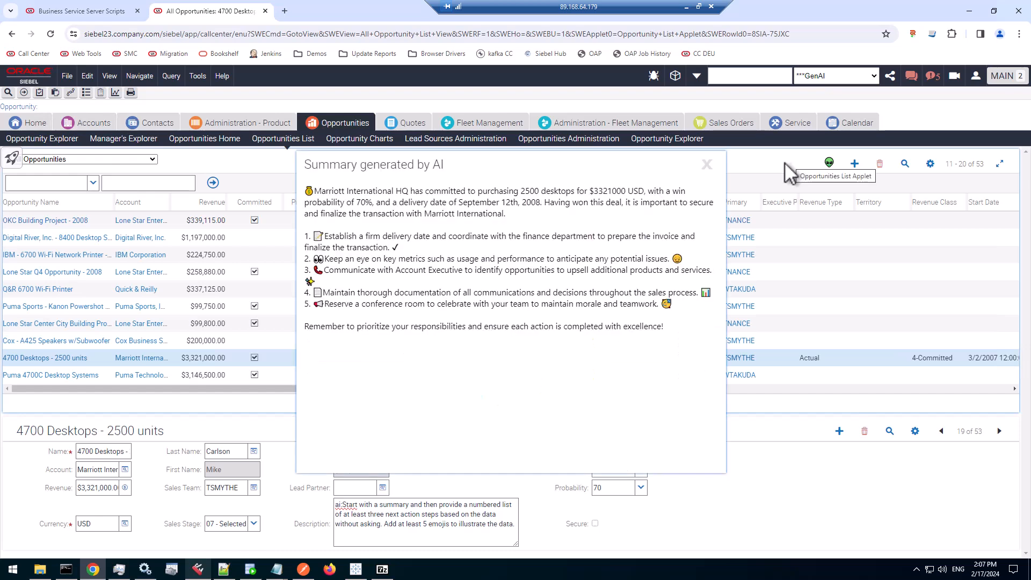
pyautogui.moveTo(526, 218)
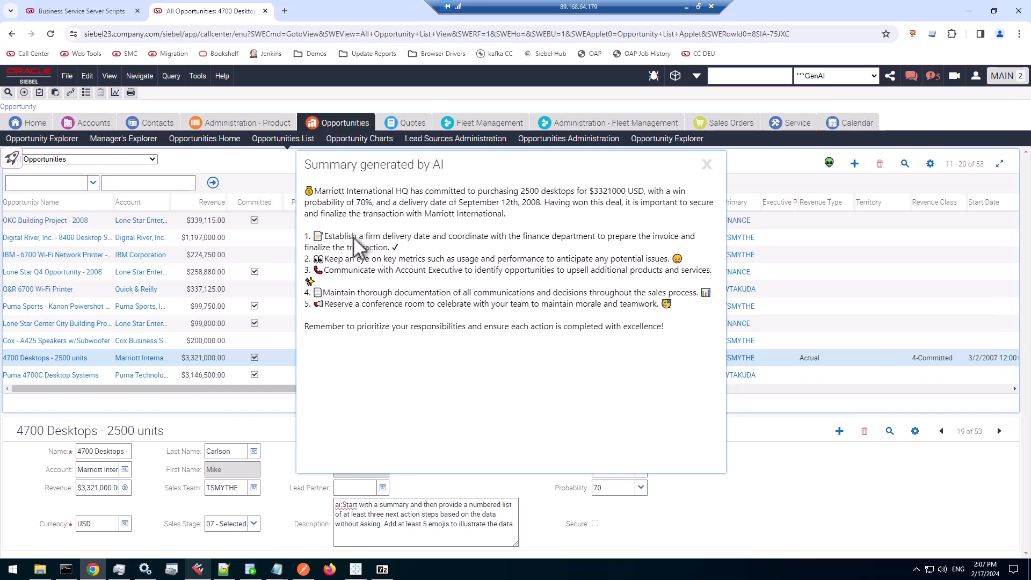
pyautogui.moveTo(361, 248)
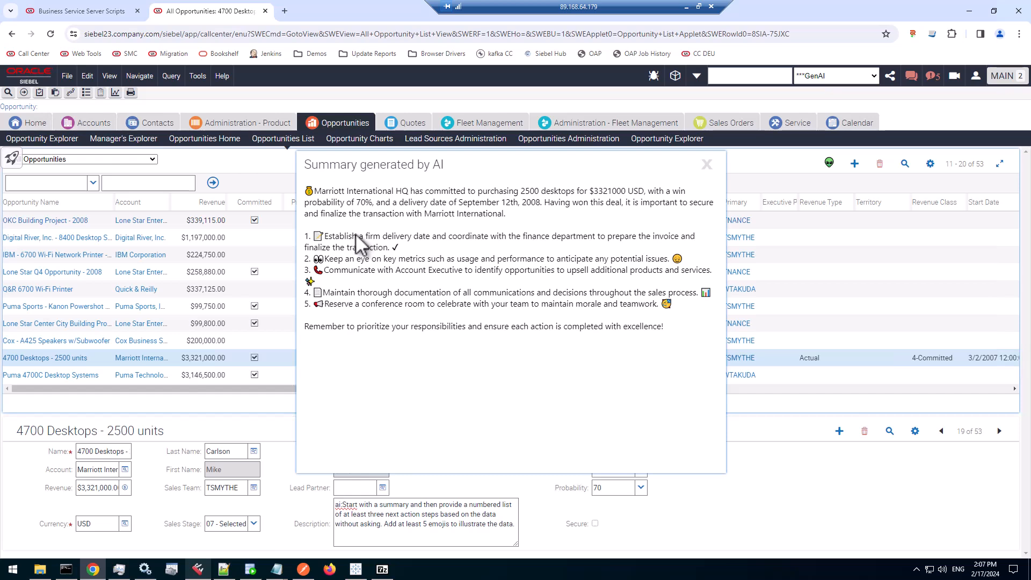
pyautogui.moveTo(394, 263)
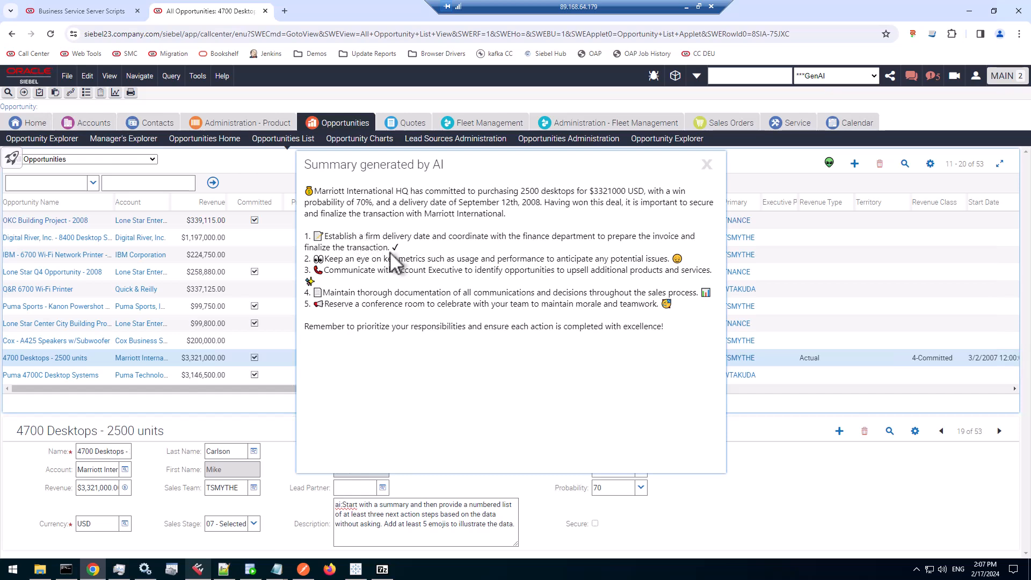
pyautogui.moveTo(536, 276)
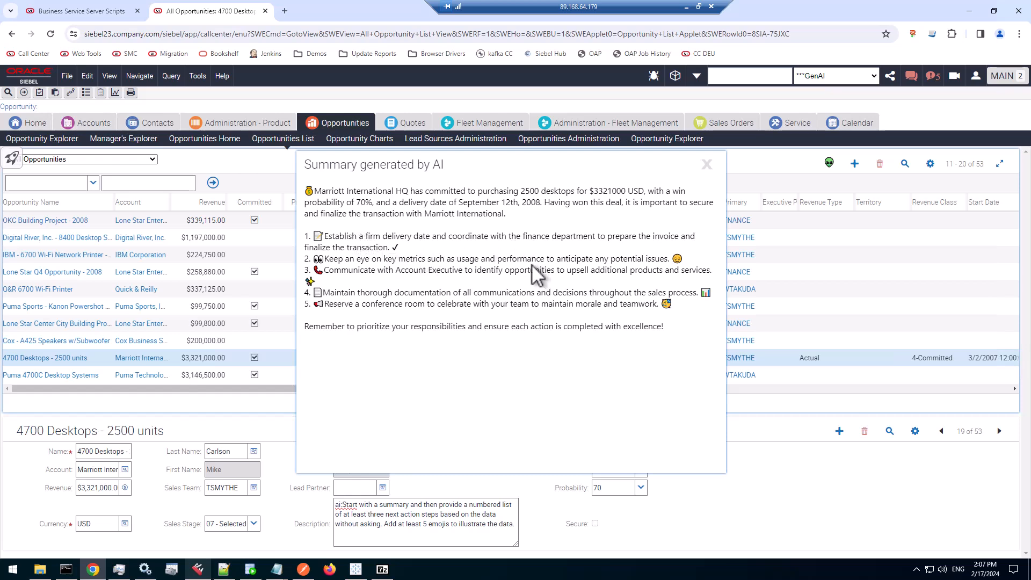
pyautogui.moveTo(578, 406)
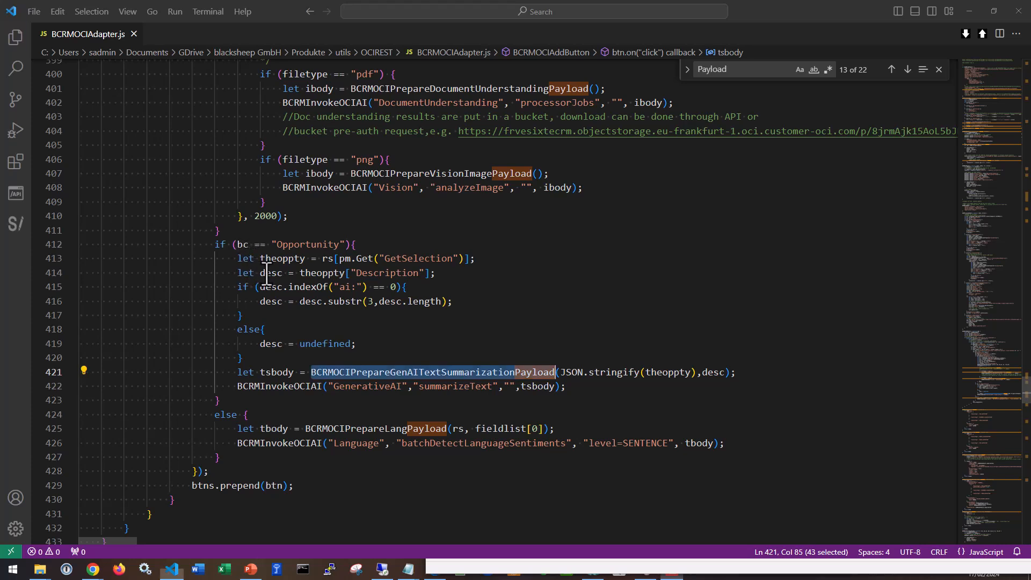
# Step: Highlight the BCRMOCIPrepareGenAITextSummarizationPayload call and the record desc argument it receives
pyautogui.click(353, 287)
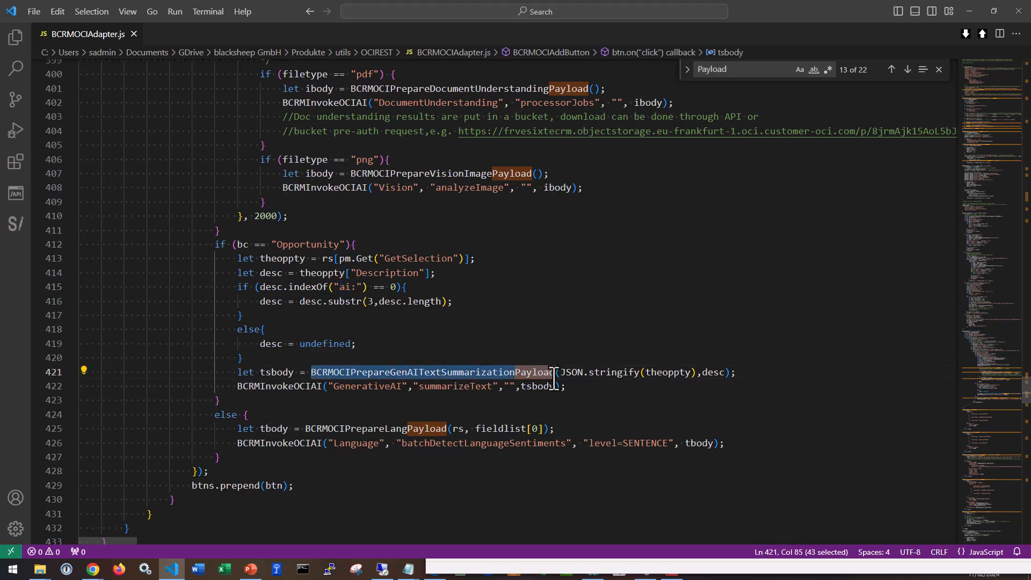
pyautogui.moveTo(554, 378)
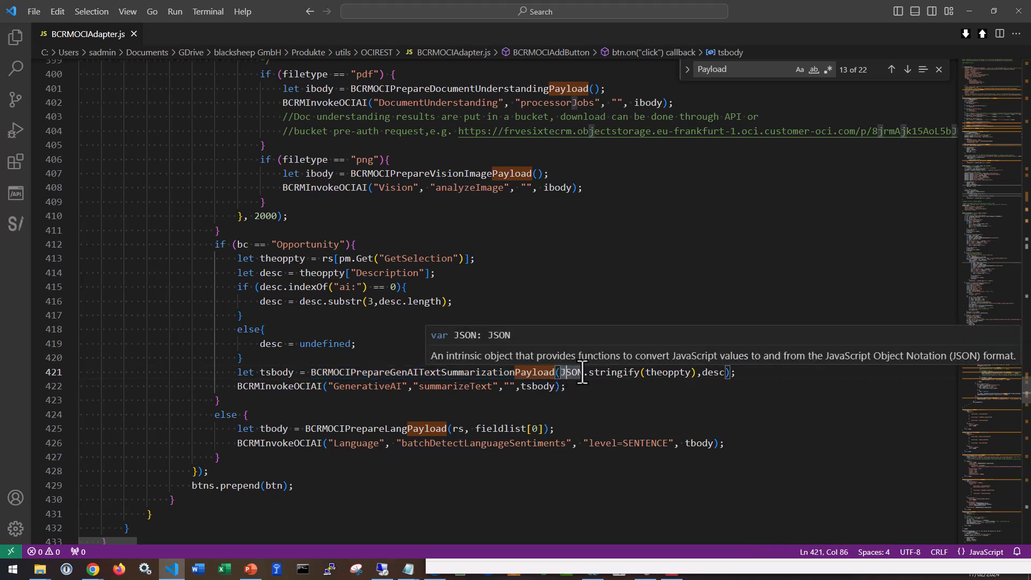
pyautogui.moveTo(562, 371); pyautogui.dragTo(694, 372)
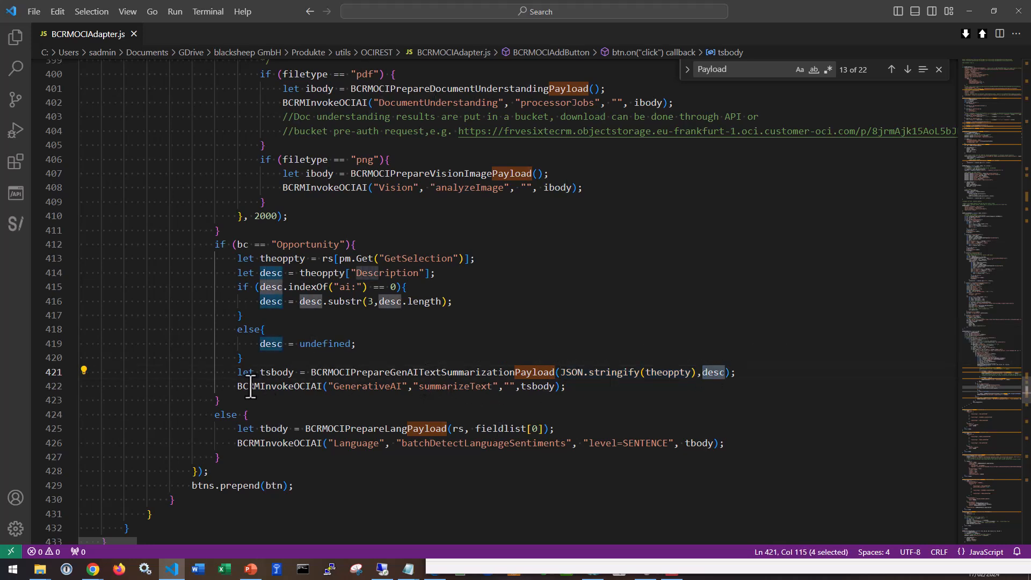
pyautogui.doubleClick(279, 385)
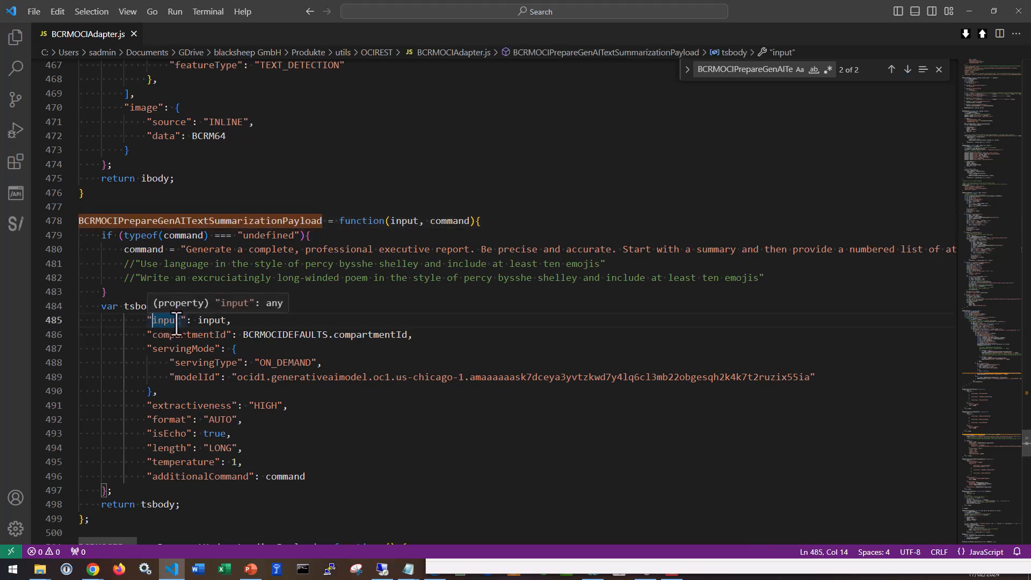
# Step: Highlight the tsbody fields compartmentId, servingMode, extractiveness and the command sent as additionalCommand
pyautogui.doubleClick(165, 320)
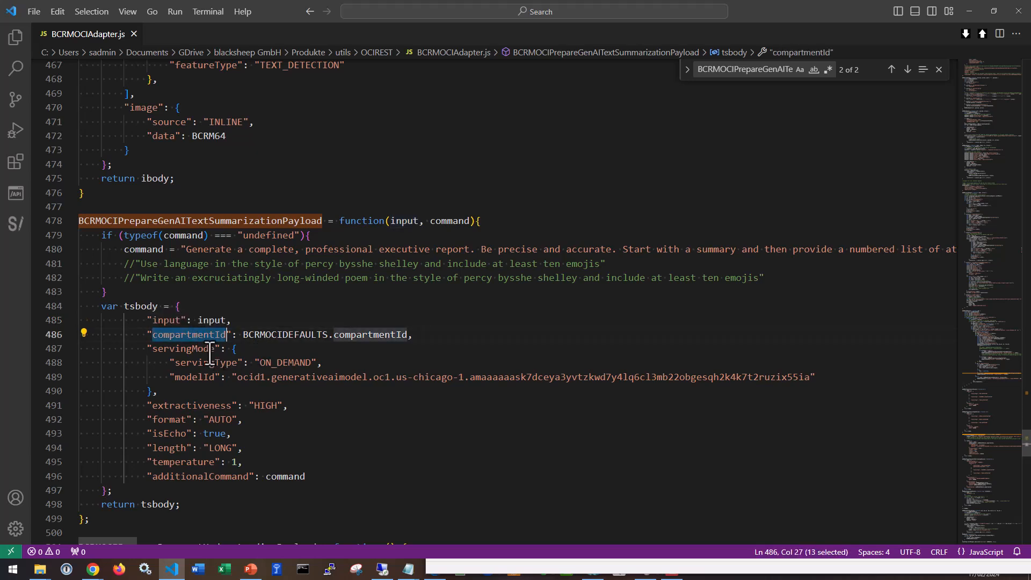
pyautogui.click(191, 347)
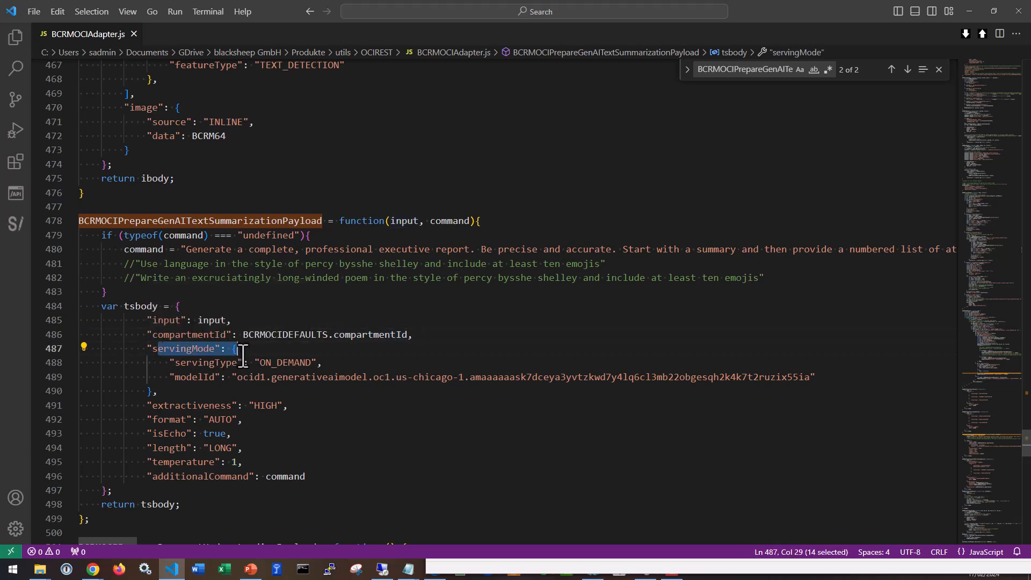
pyautogui.moveTo(227, 348); pyautogui.dragTo(260, 376)
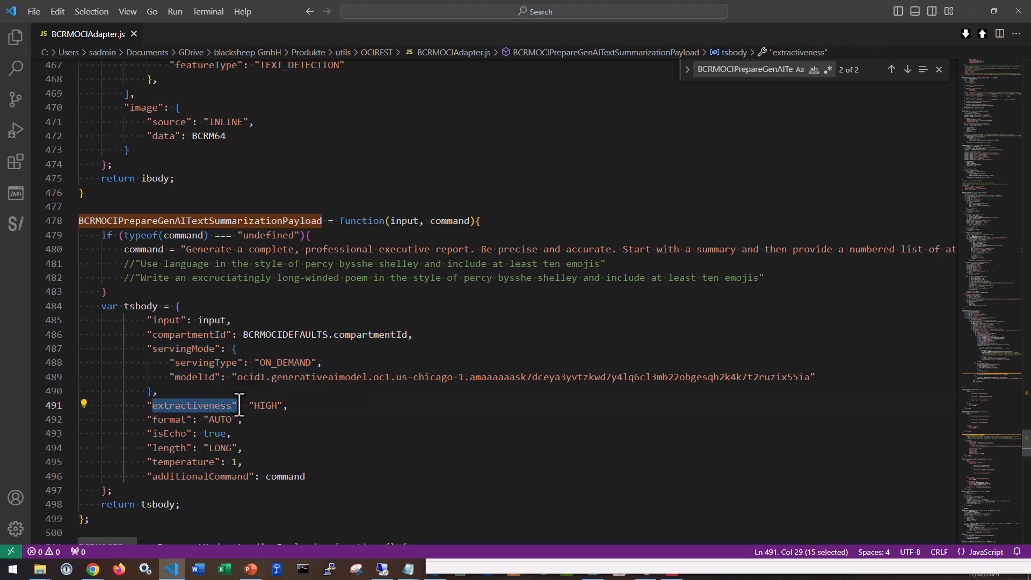
pyautogui.moveTo(239, 405); pyautogui.dragTo(244, 461)
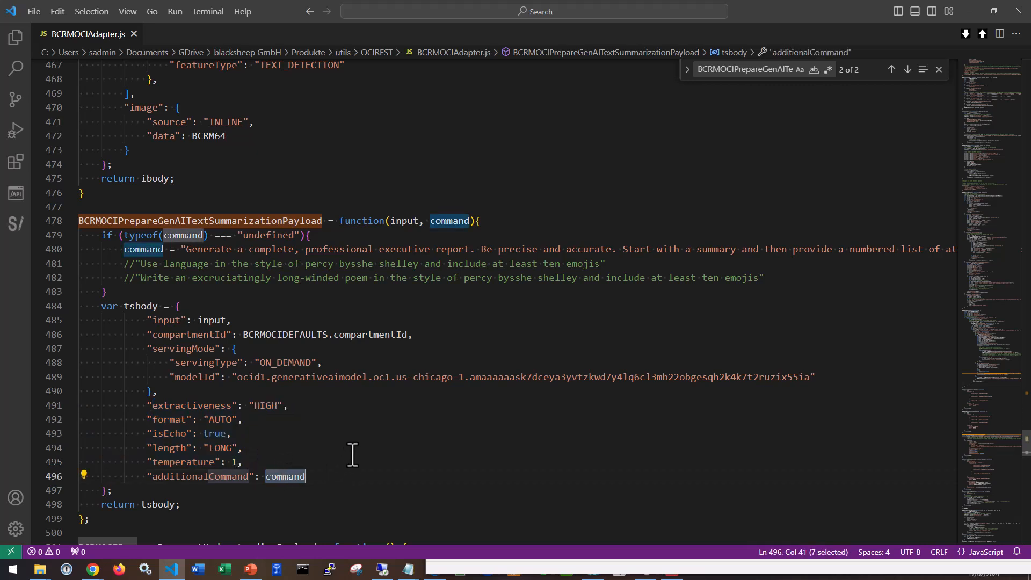
pyautogui.moveTo(359, 441)
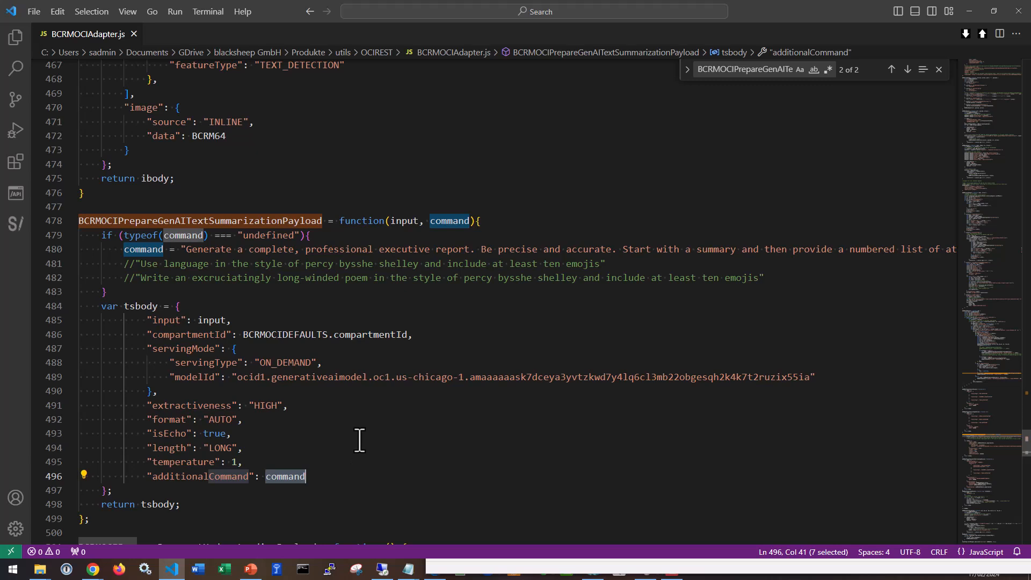
pyautogui.moveTo(365, 433)
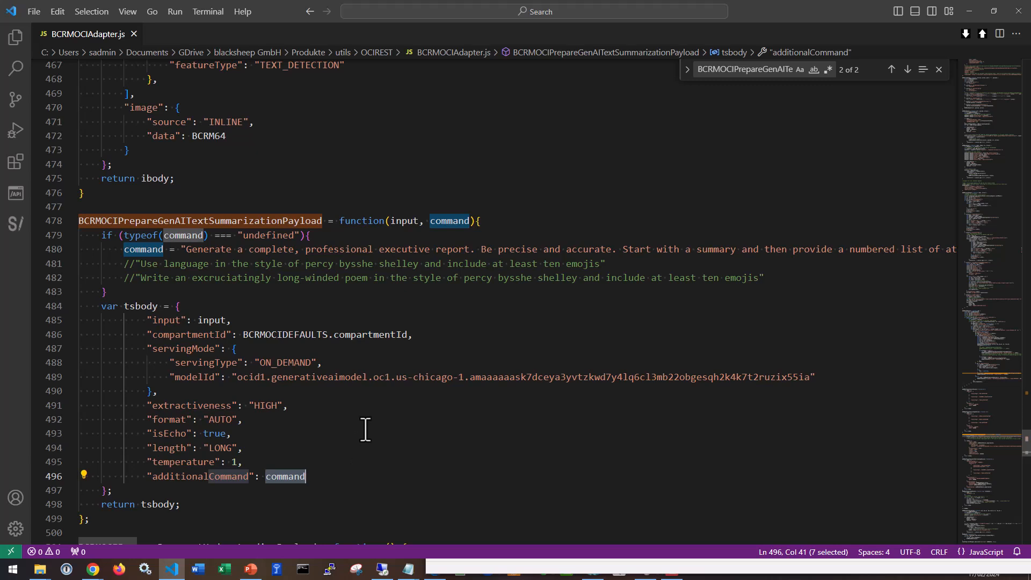
pyautogui.moveTo(417, 421)
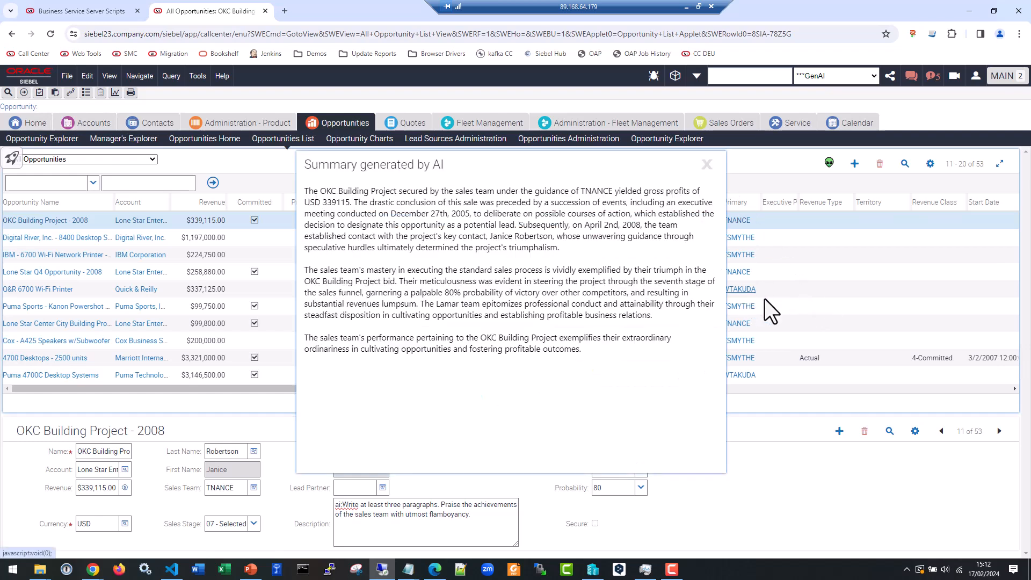
pyautogui.moveTo(487, 289)
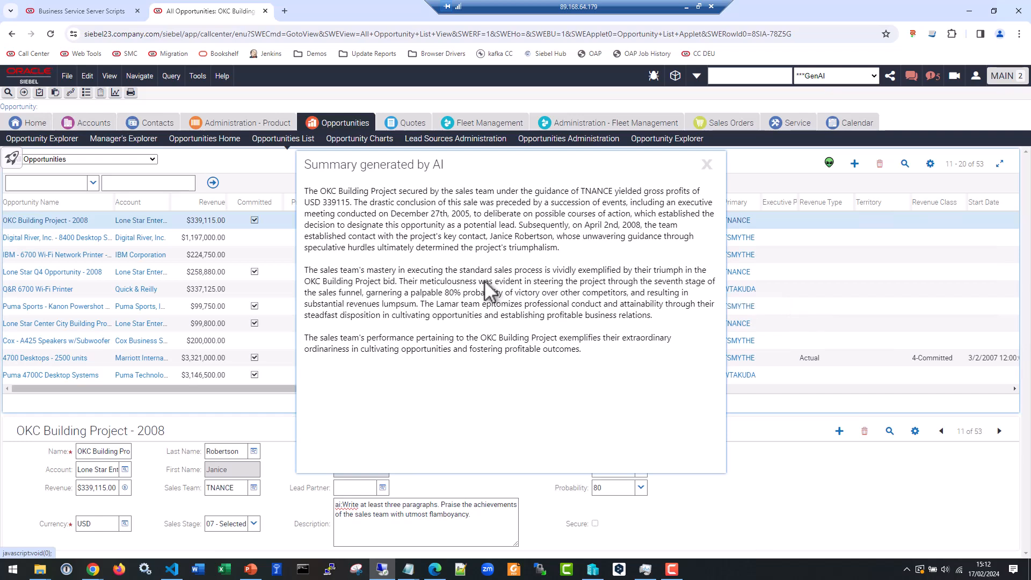
pyautogui.moveTo(521, 287)
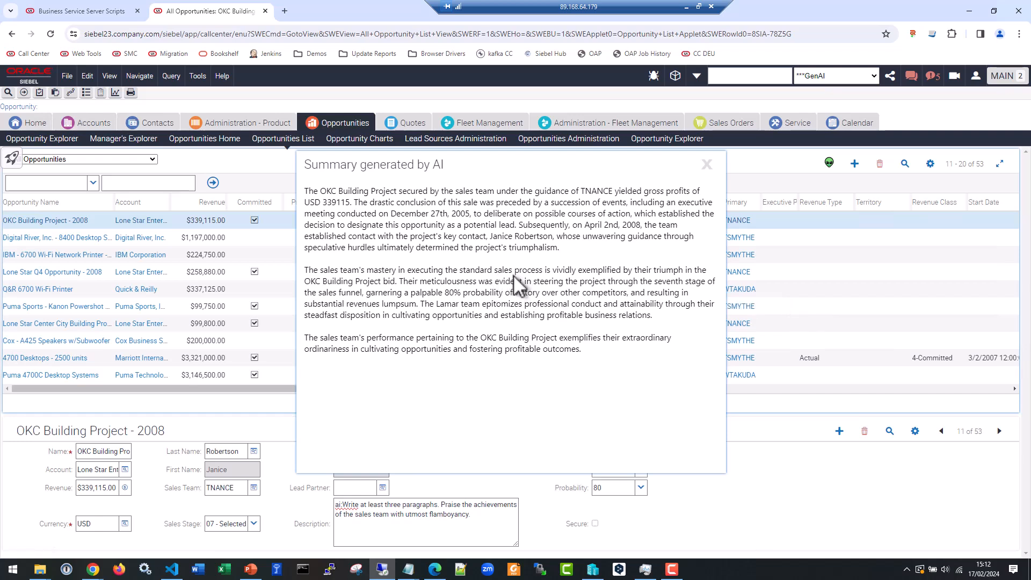
pyautogui.moveTo(628, 345)
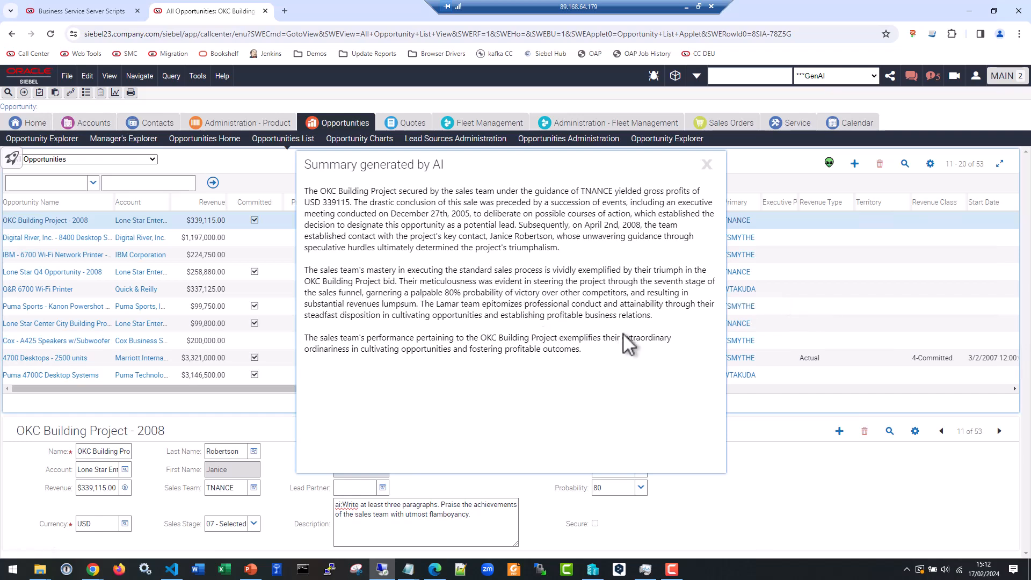
pyautogui.moveTo(705, 370)
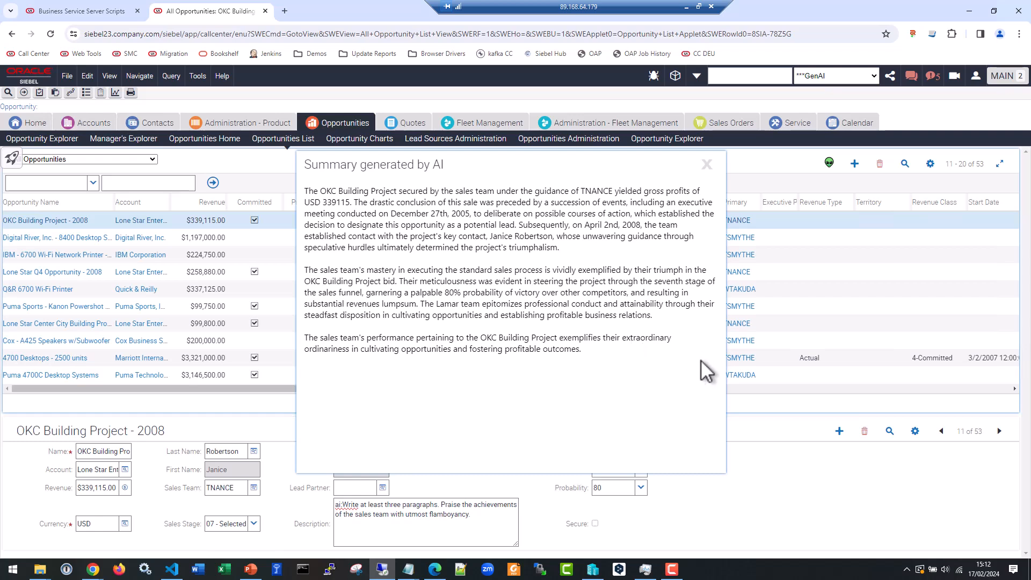
pyautogui.moveTo(705, 377)
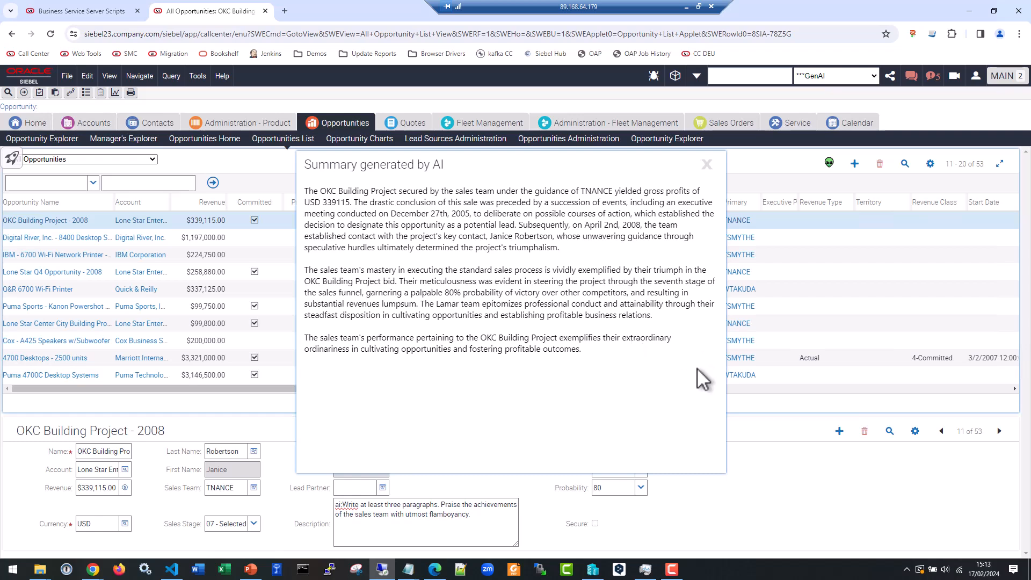
pyautogui.moveTo(842, 331)
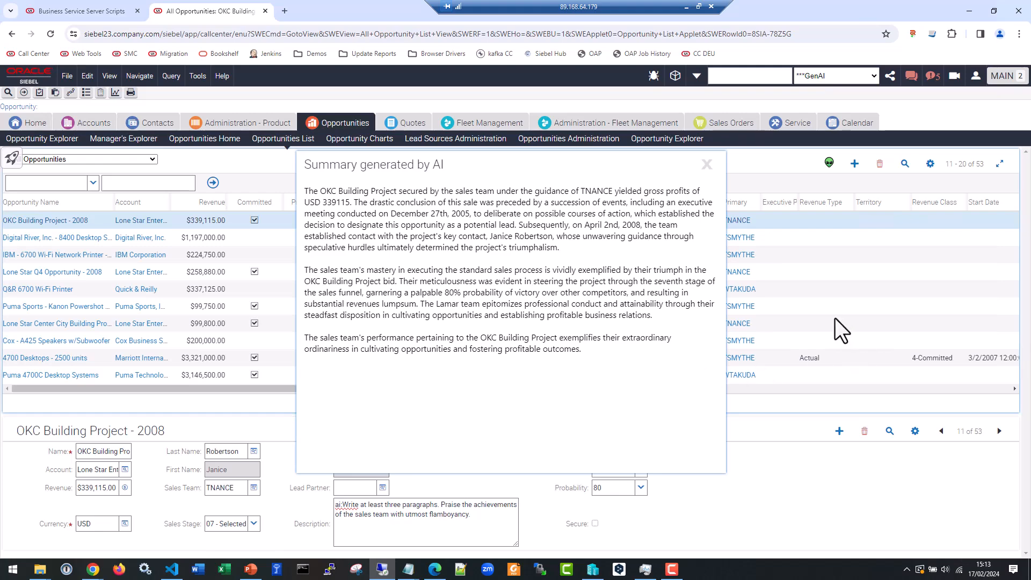